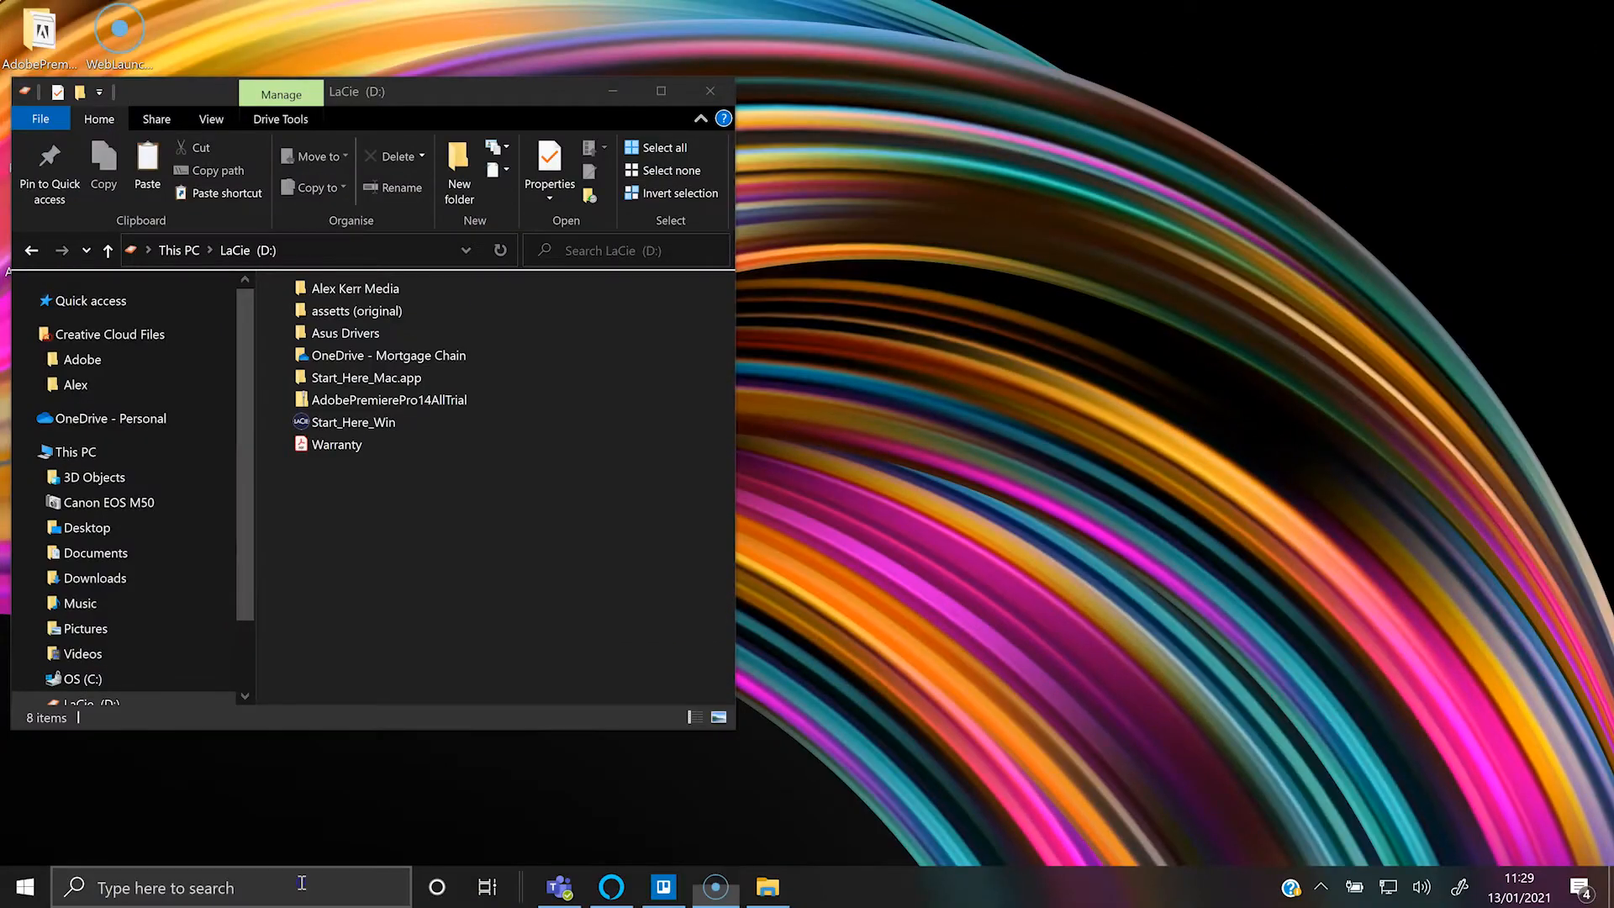
Search the web for 'itunes' from the Windows taskbar search box.
type("itunes")
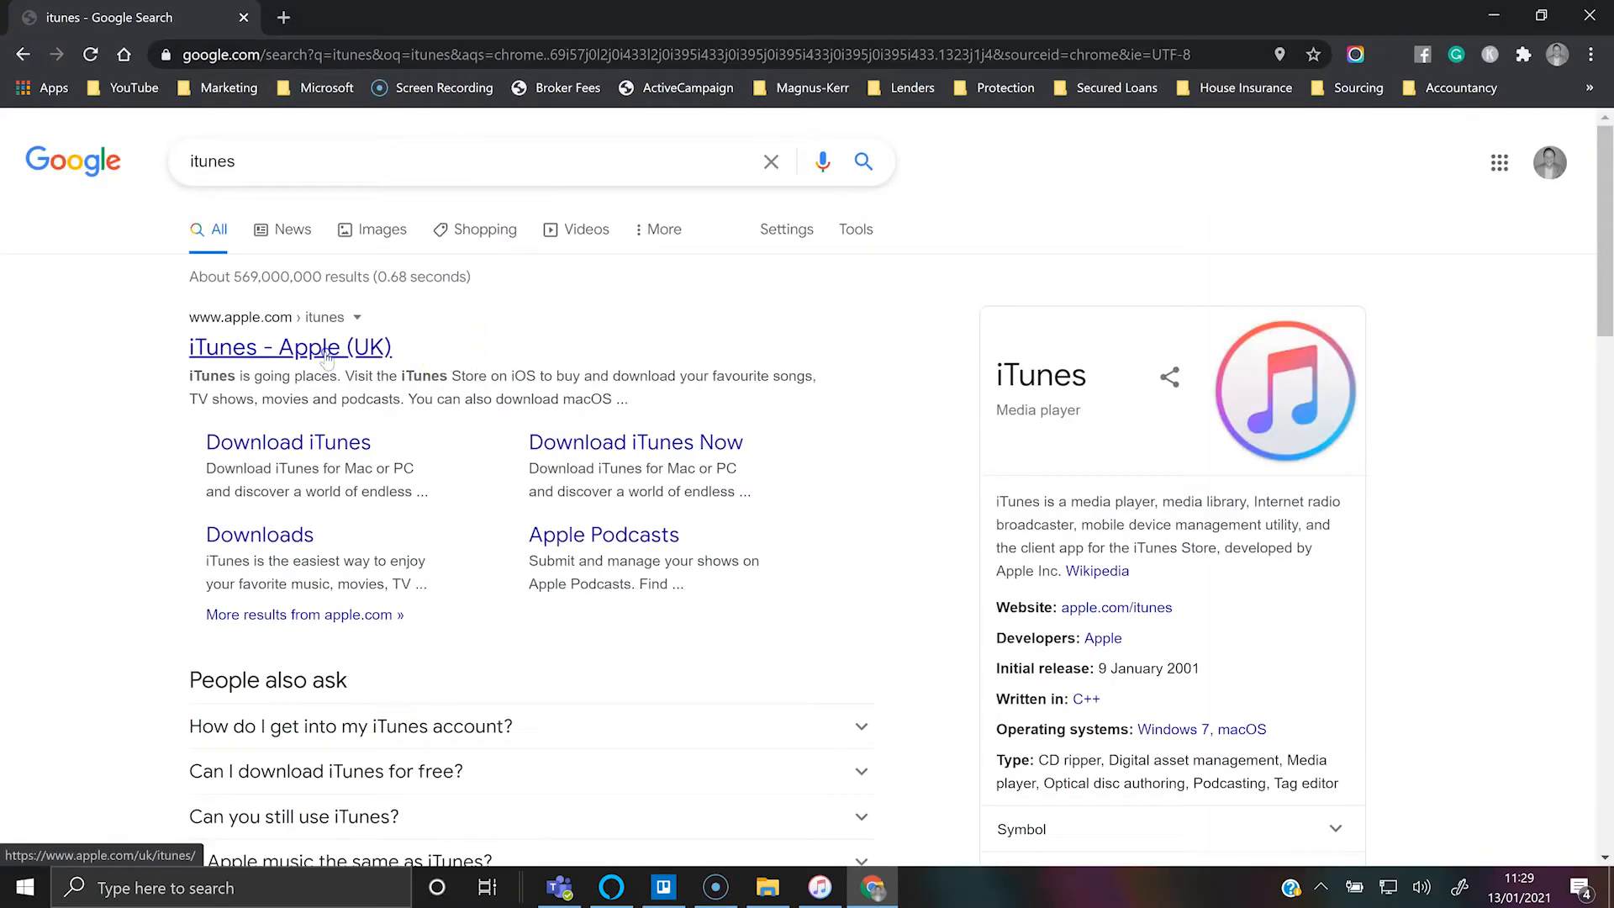
Follow Apple's UK iTunes result to the Microsoft Store and get the free iTunes app.
left_click(289, 346)
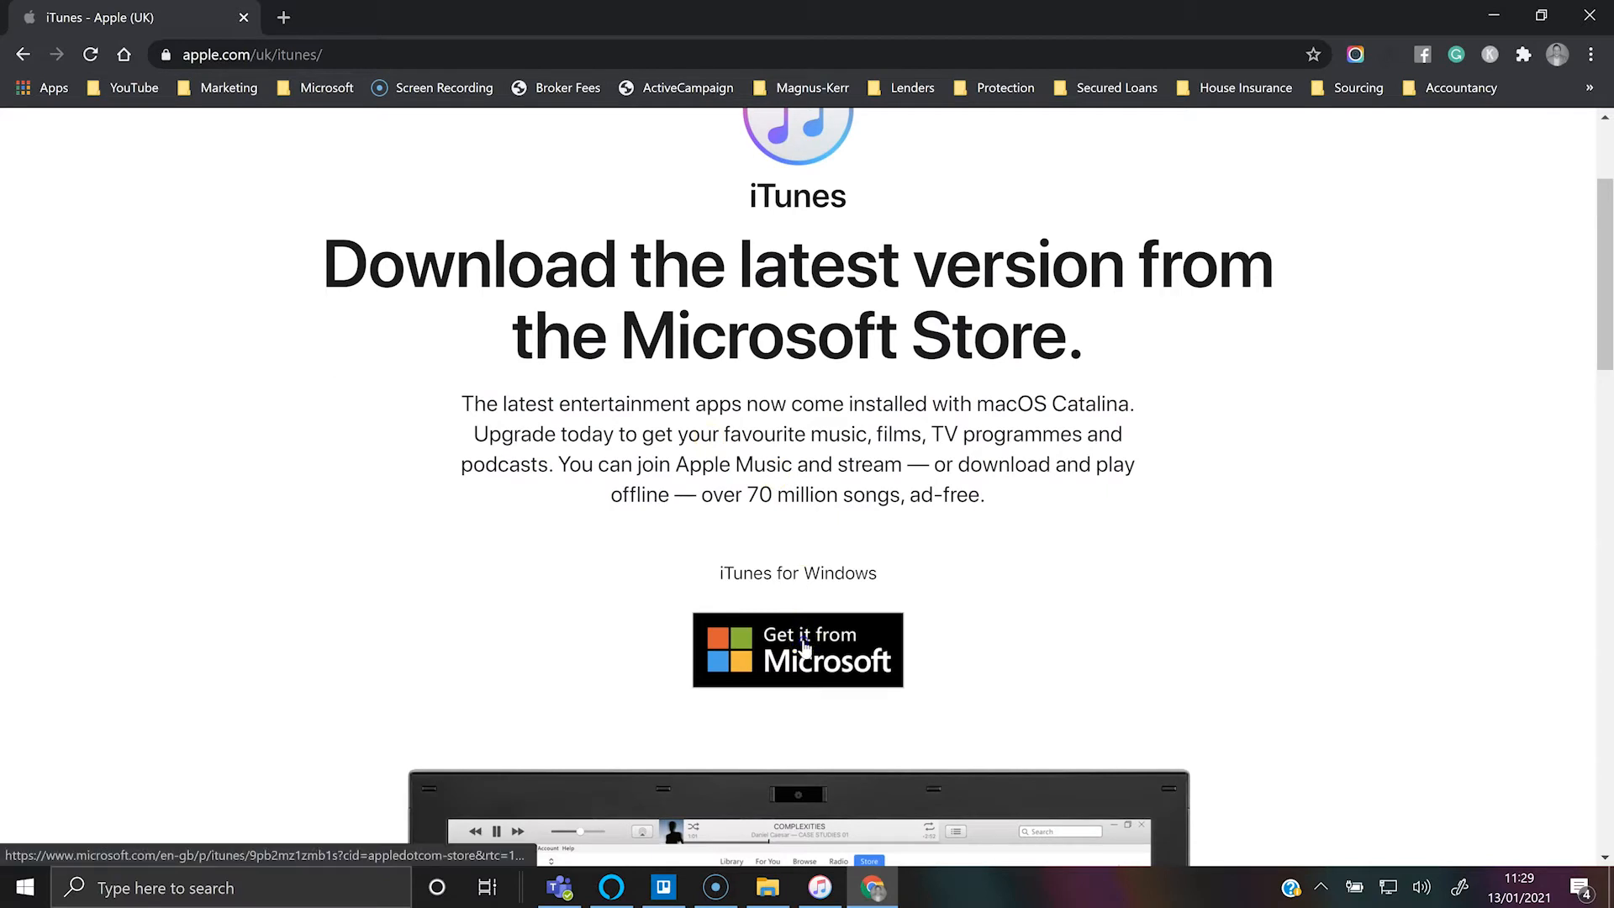
left_click(797, 649)
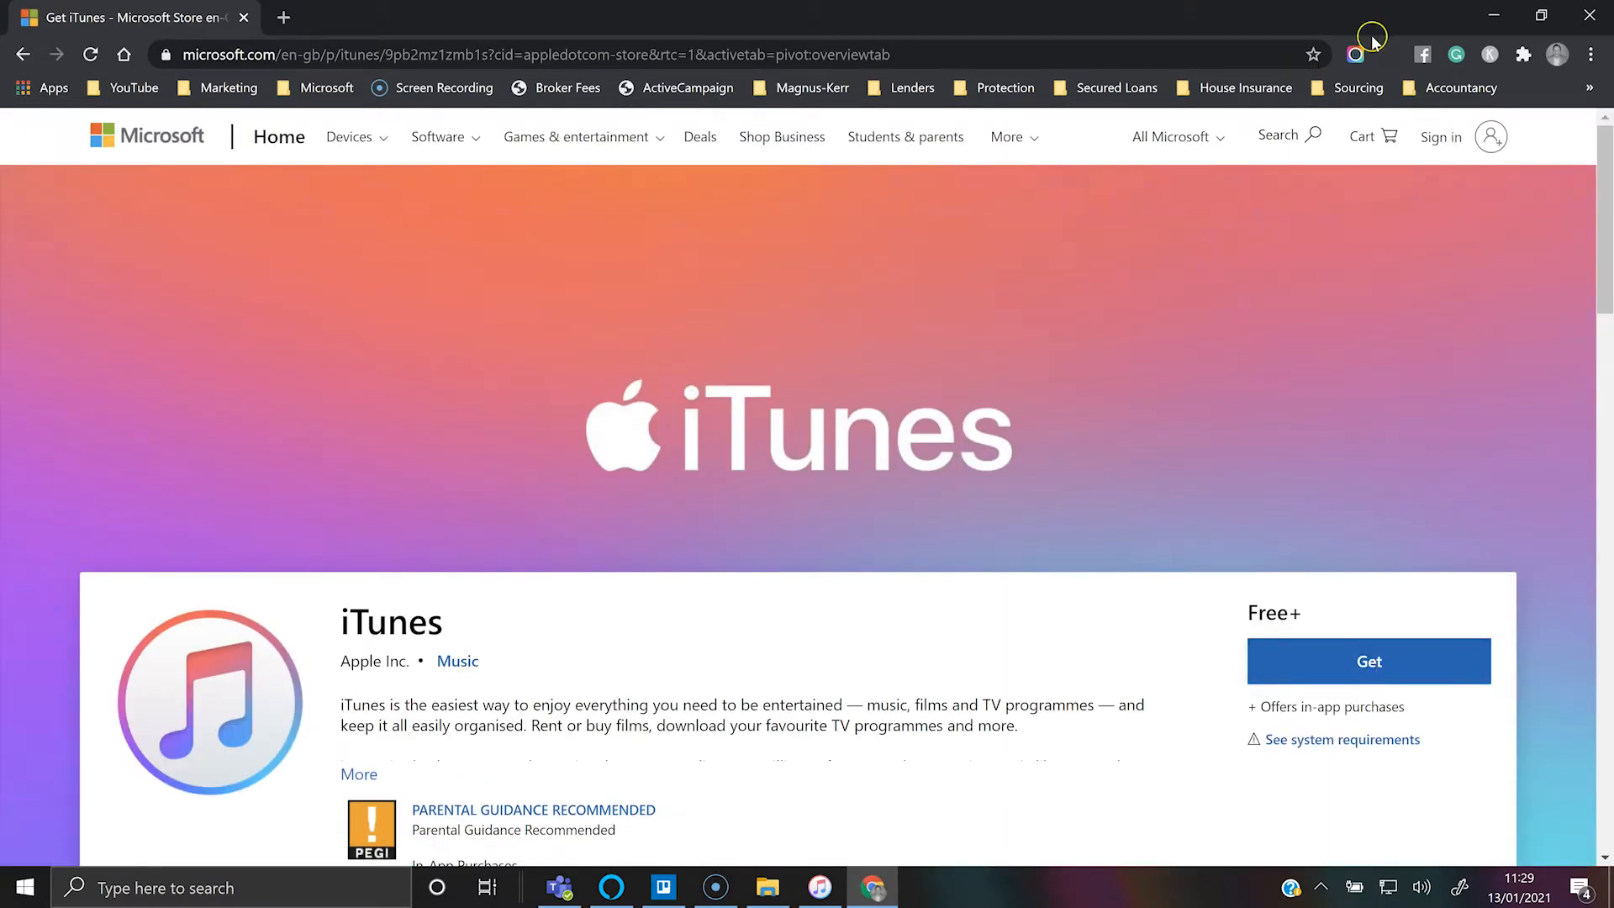
left_click(821, 888)
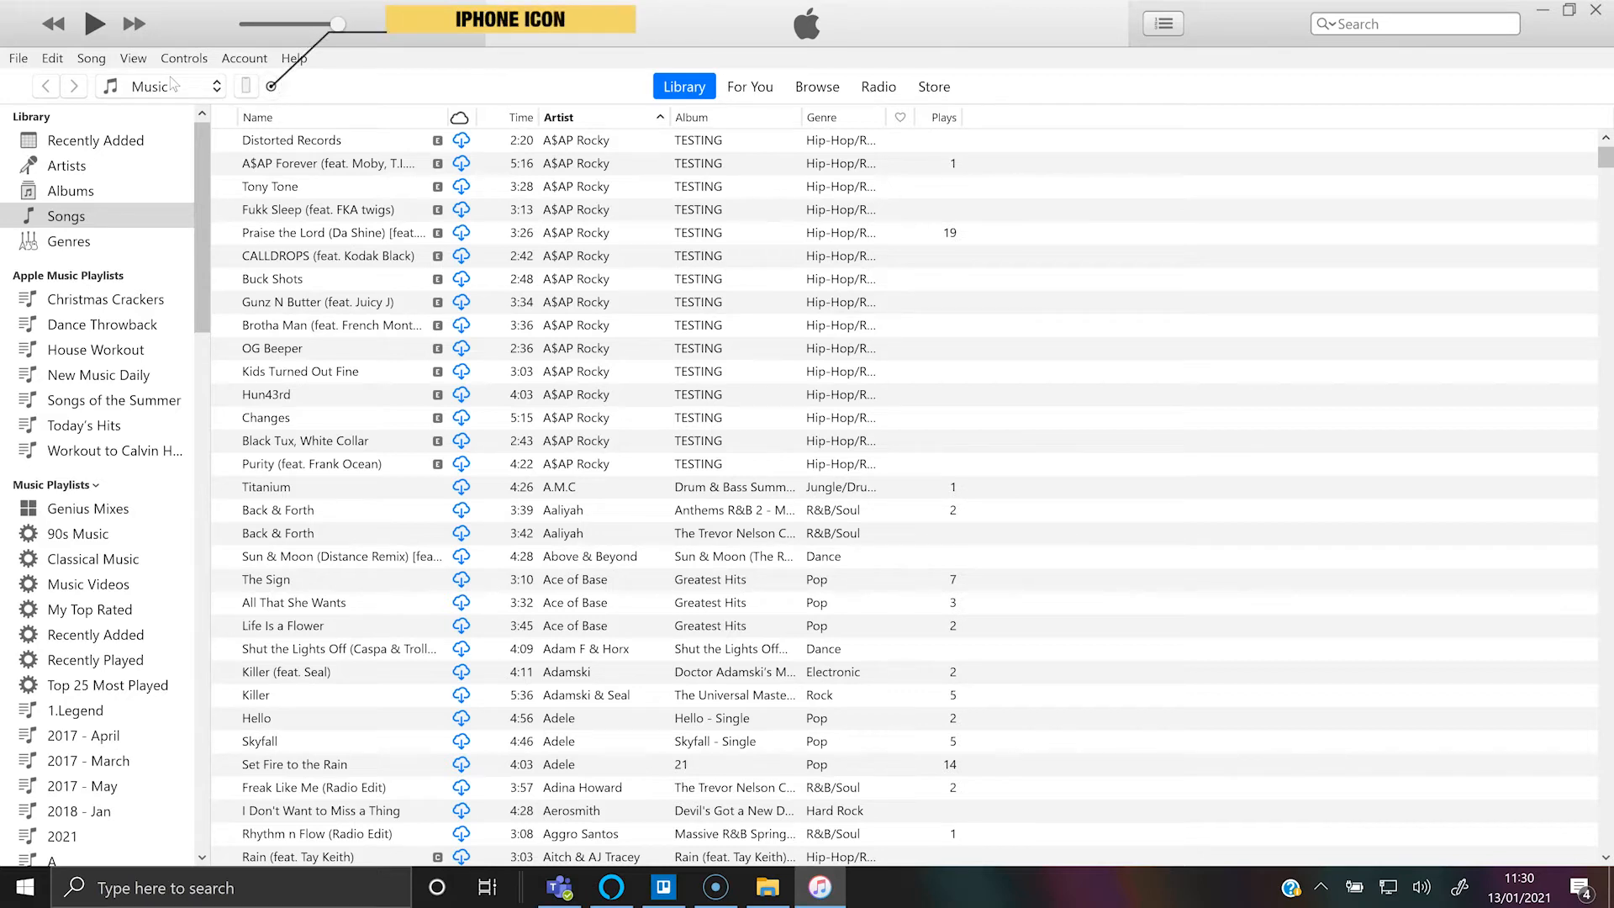
Go to the connected iPhone in iTunes and show its File Sharing apps list.
left_click(246, 87)
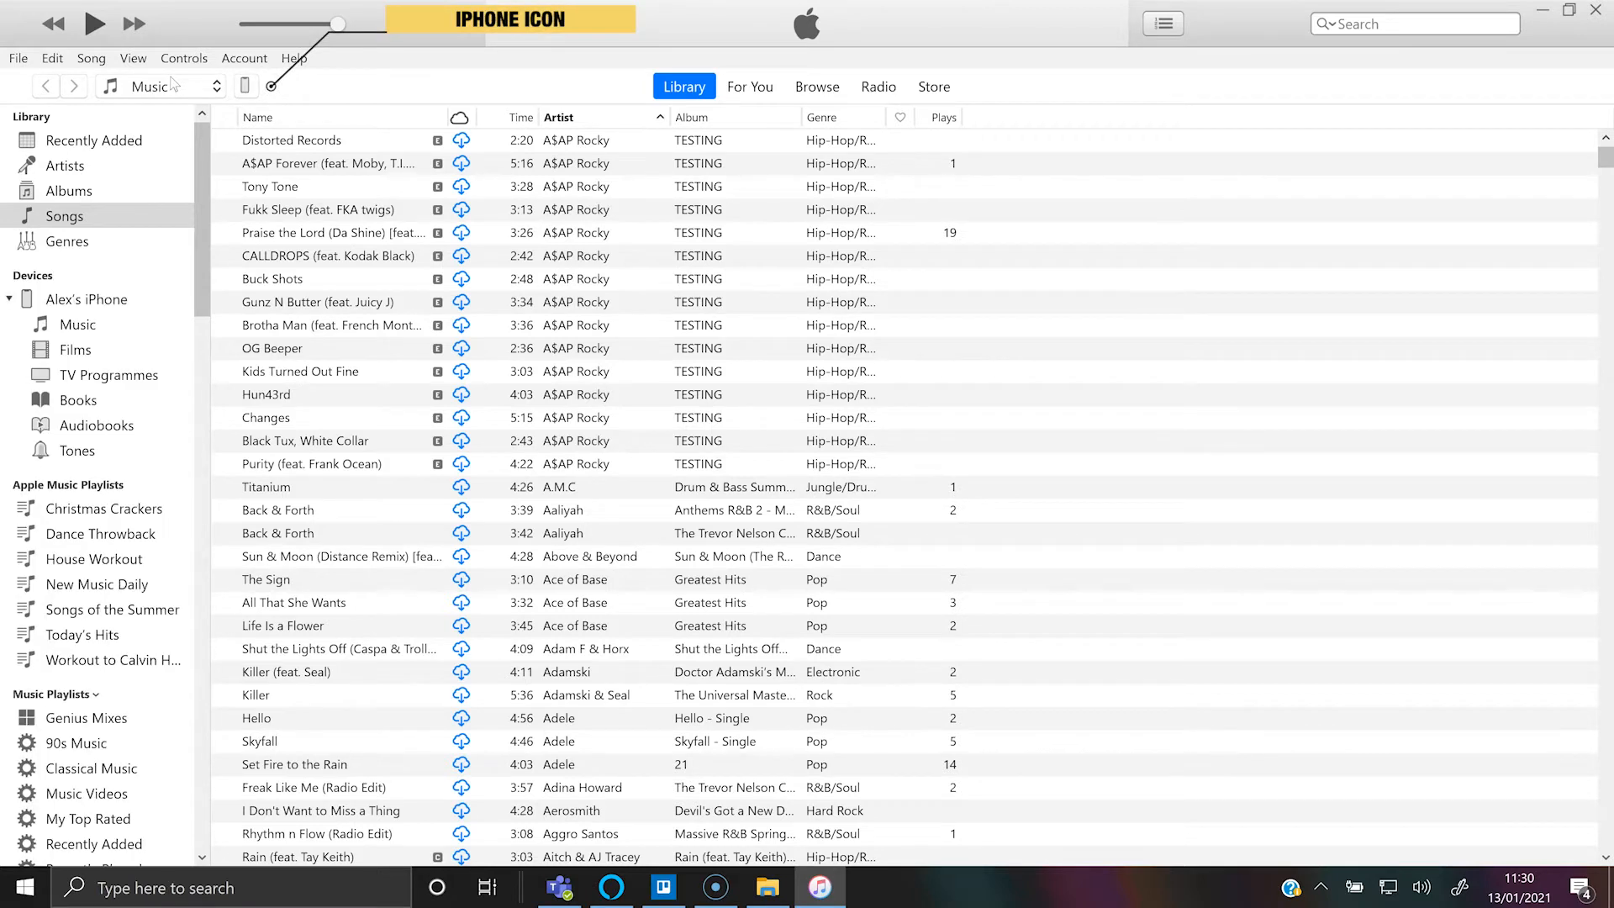
left_click(243, 88)
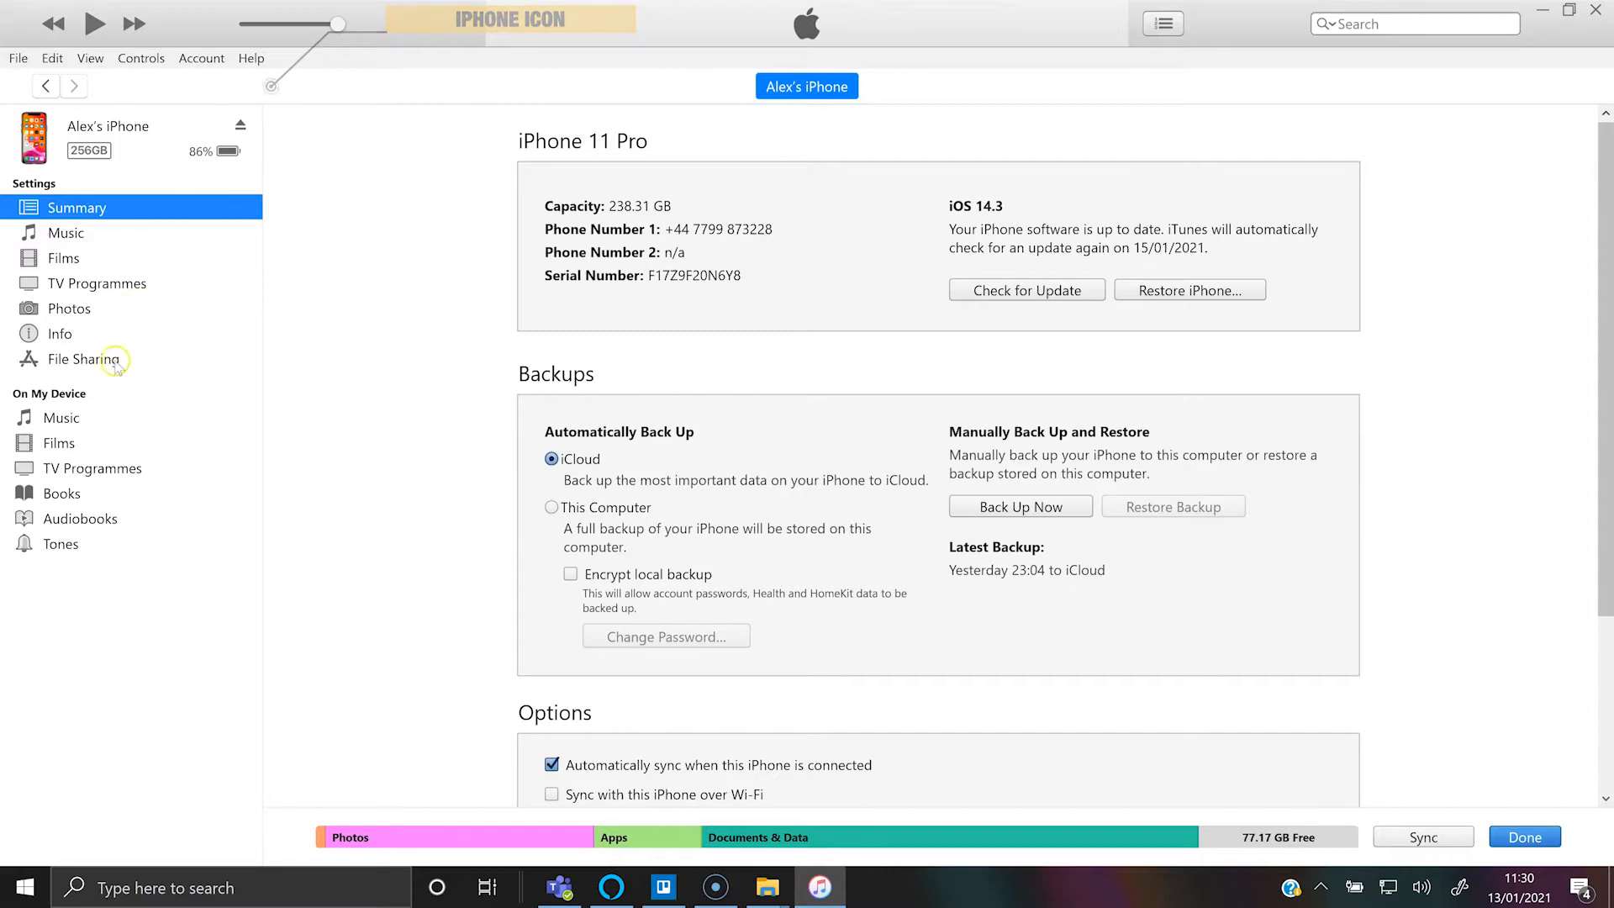
left_click(83, 358)
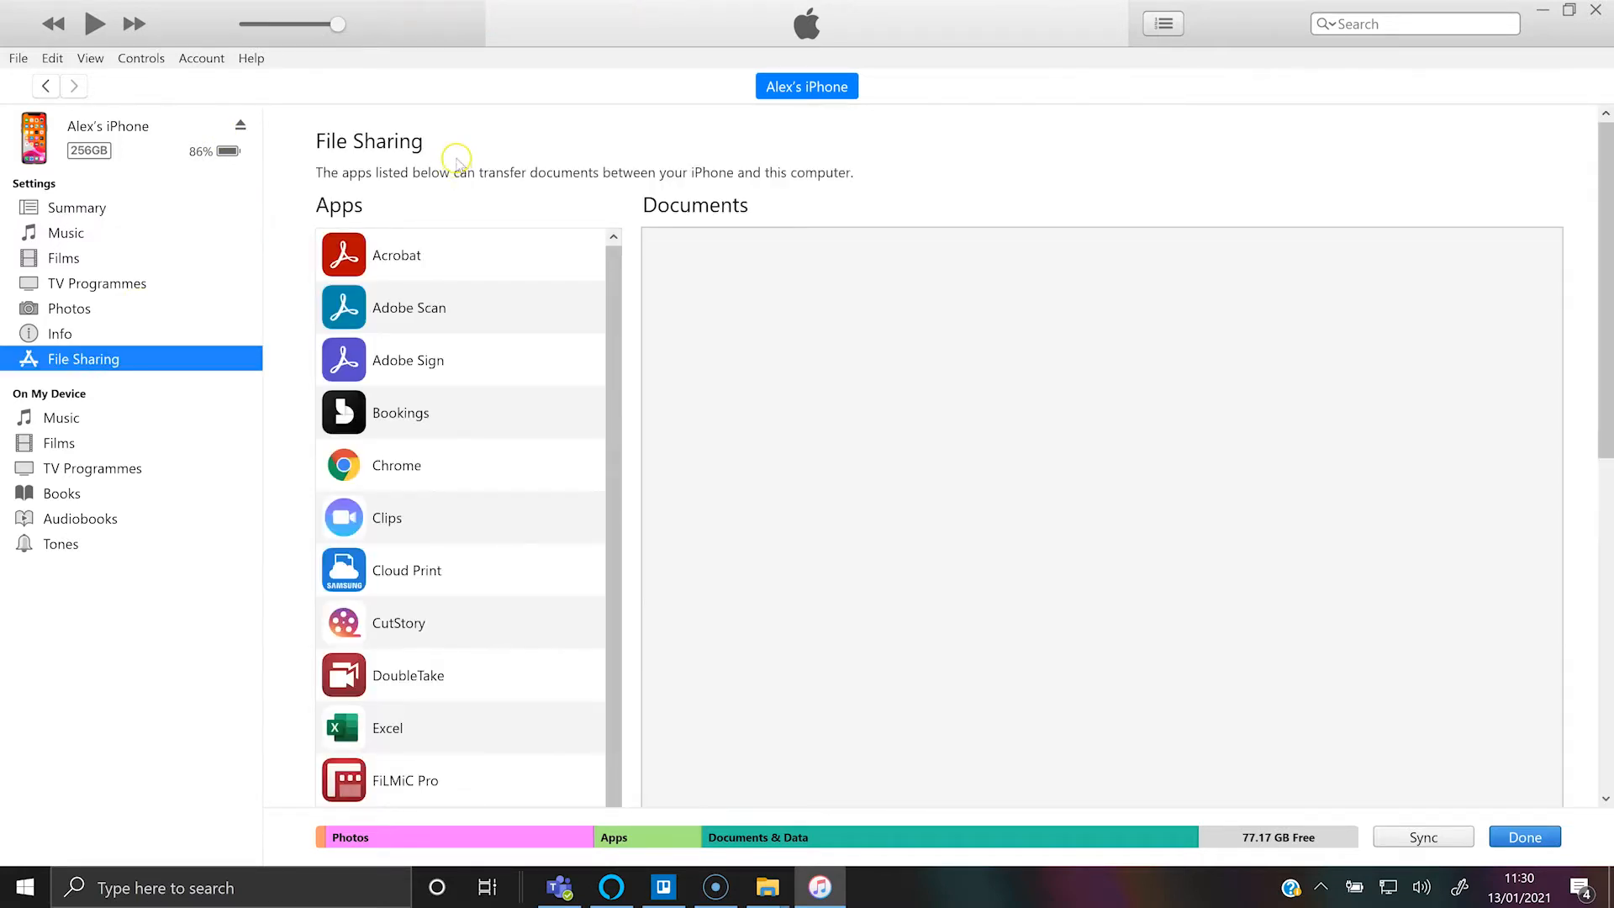
mouse_move(178, 310)
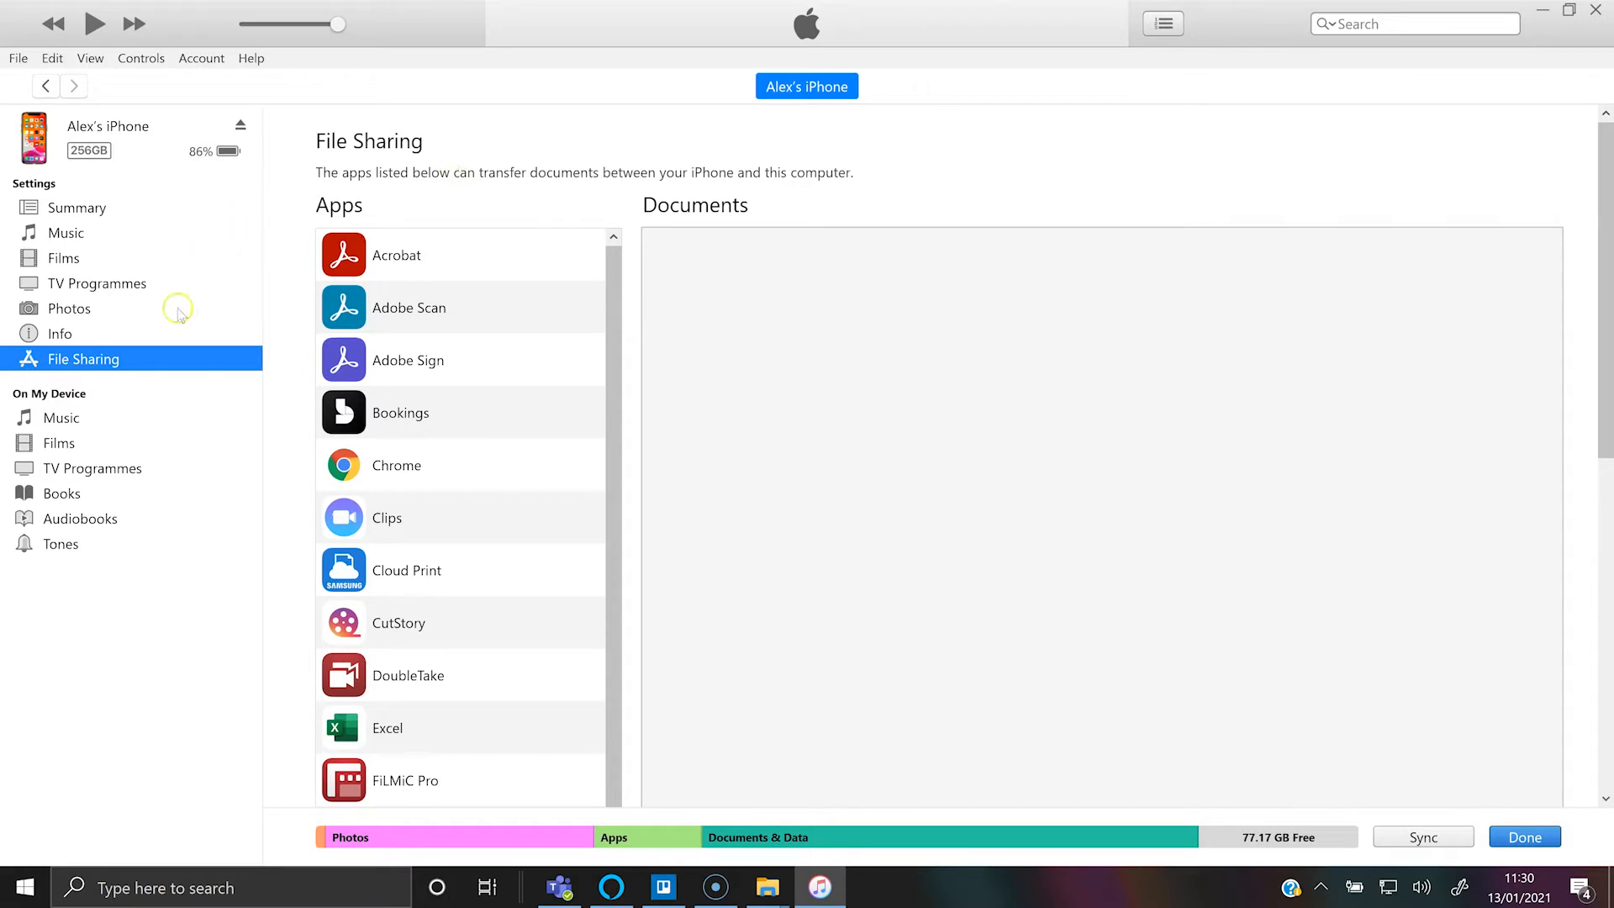
mouse_move(151, 370)
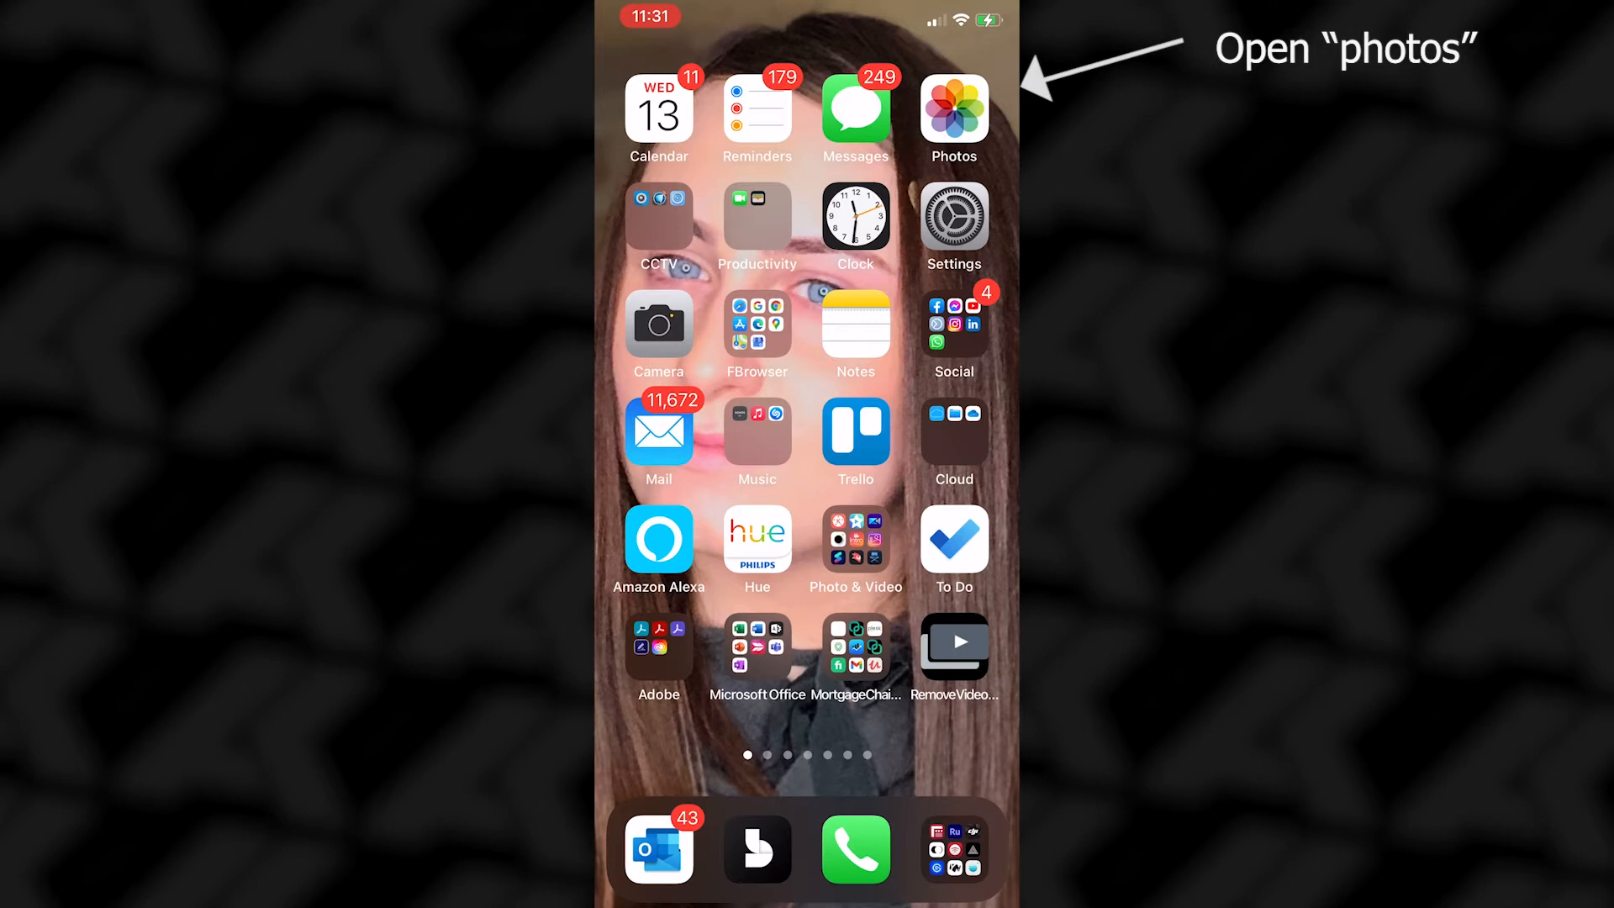
Share video IMG_8967 from Photos via Save to Files into the Chrome folder On My iPhone.
left_click(953, 107)
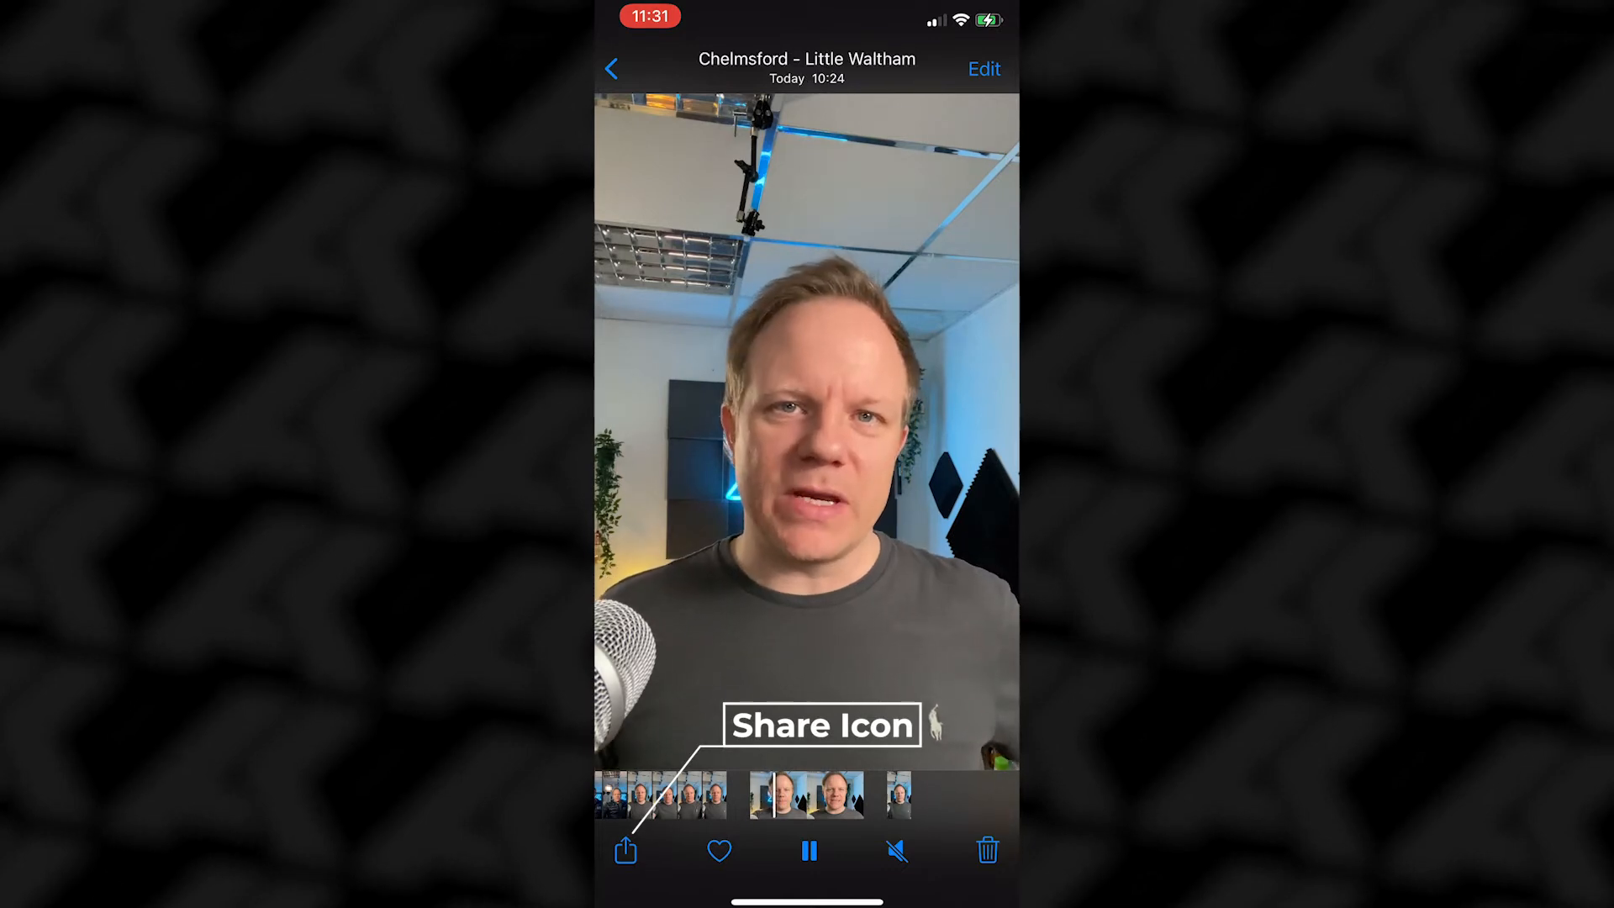
left_click(626, 847)
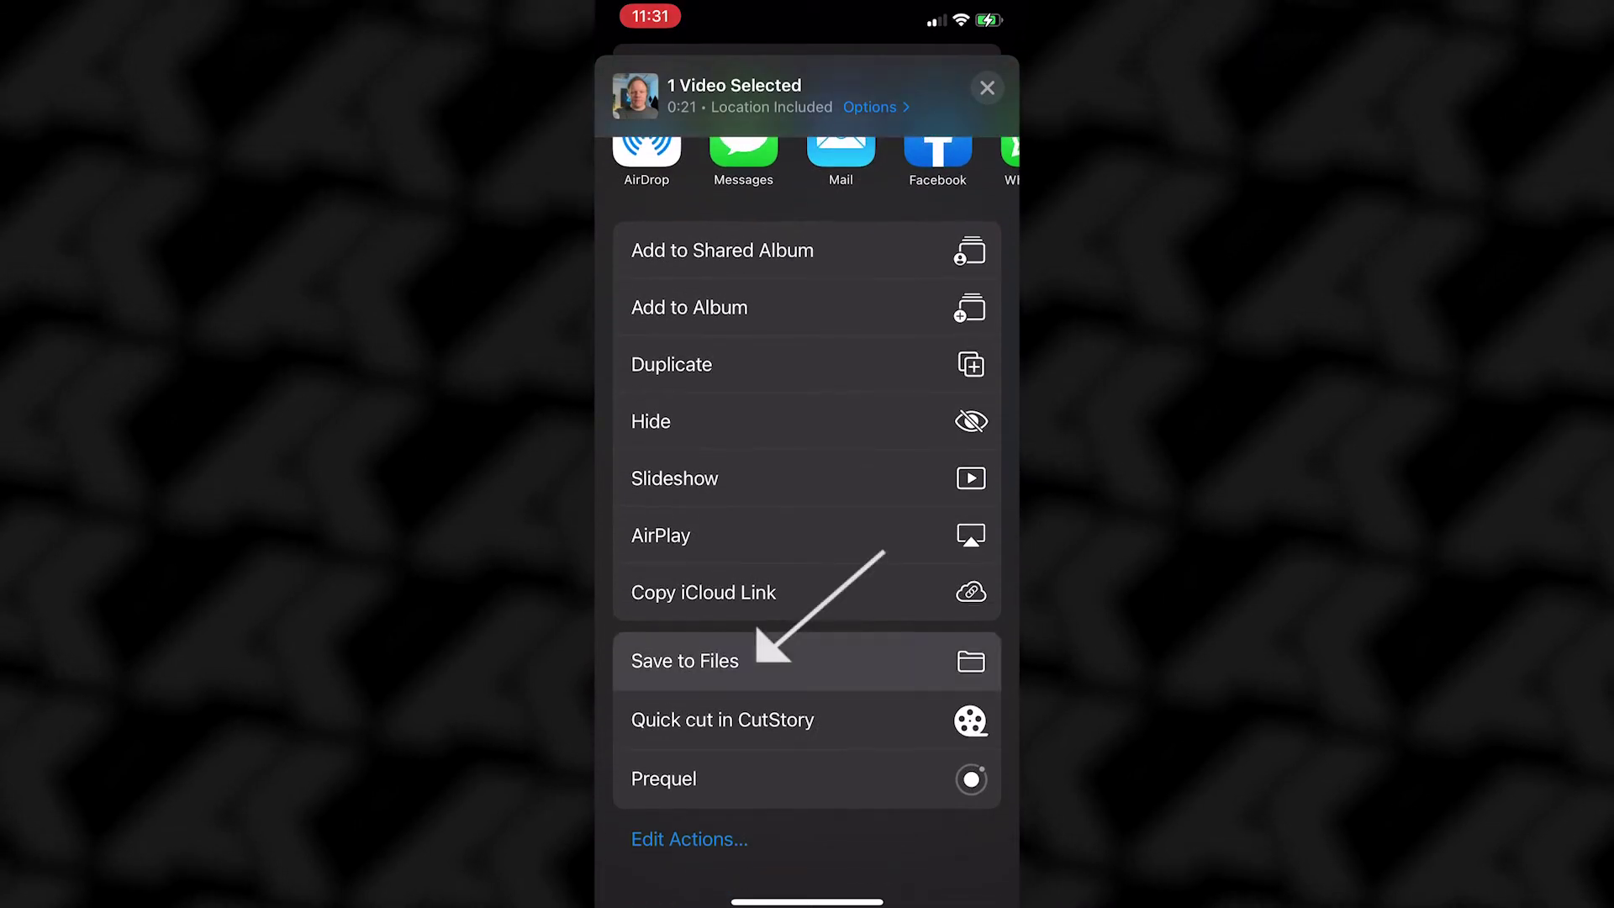
left_click(684, 661)
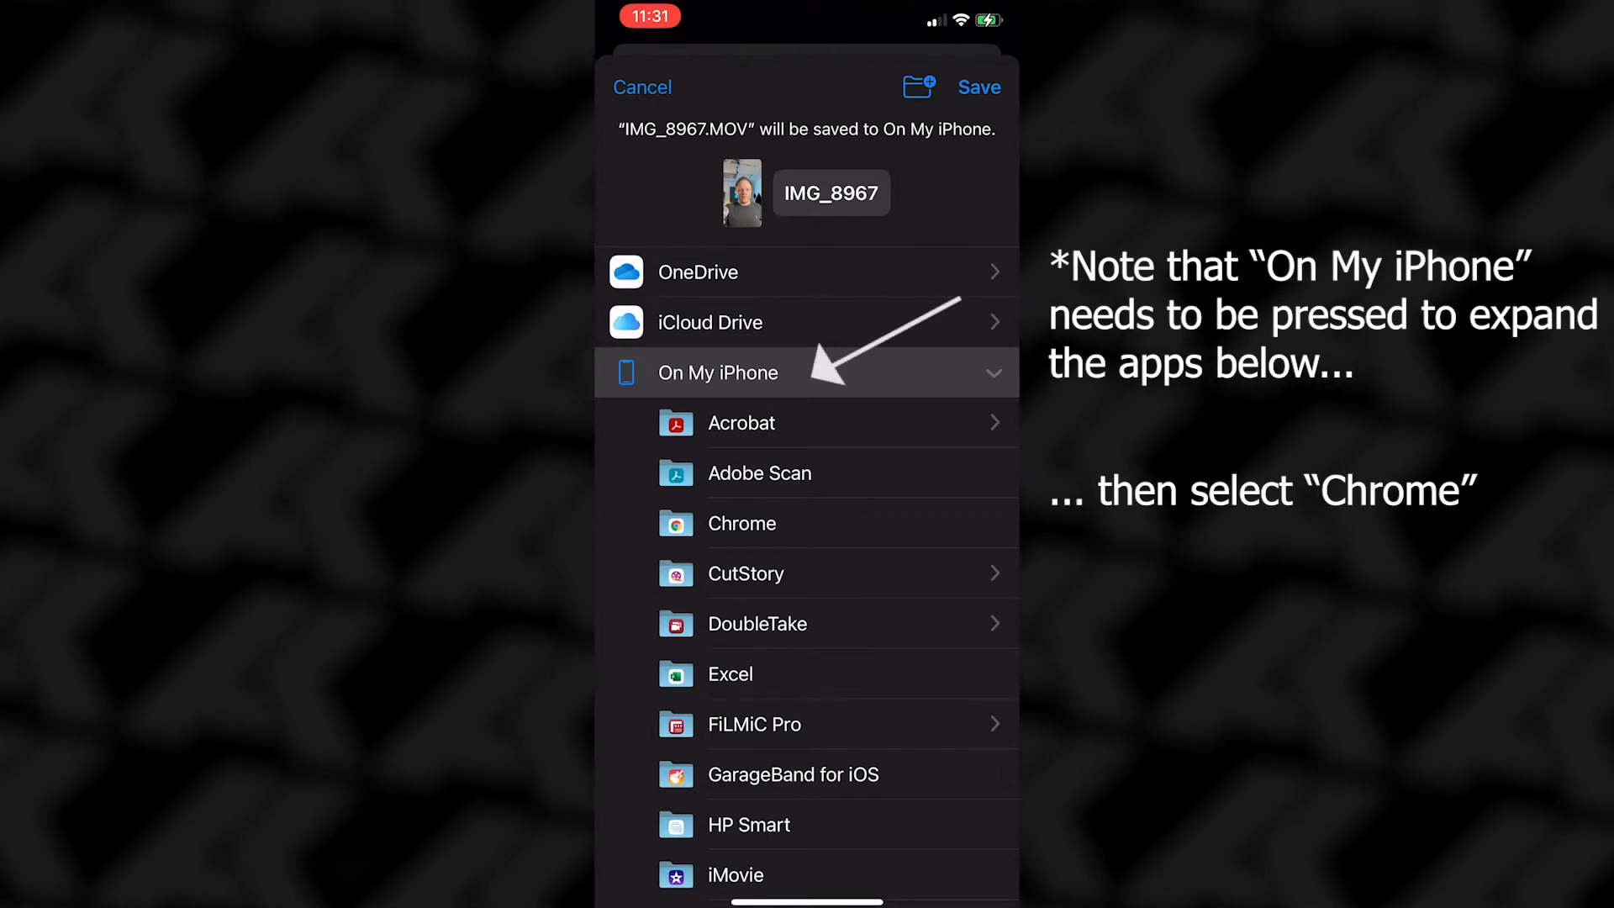
left_click(741, 523)
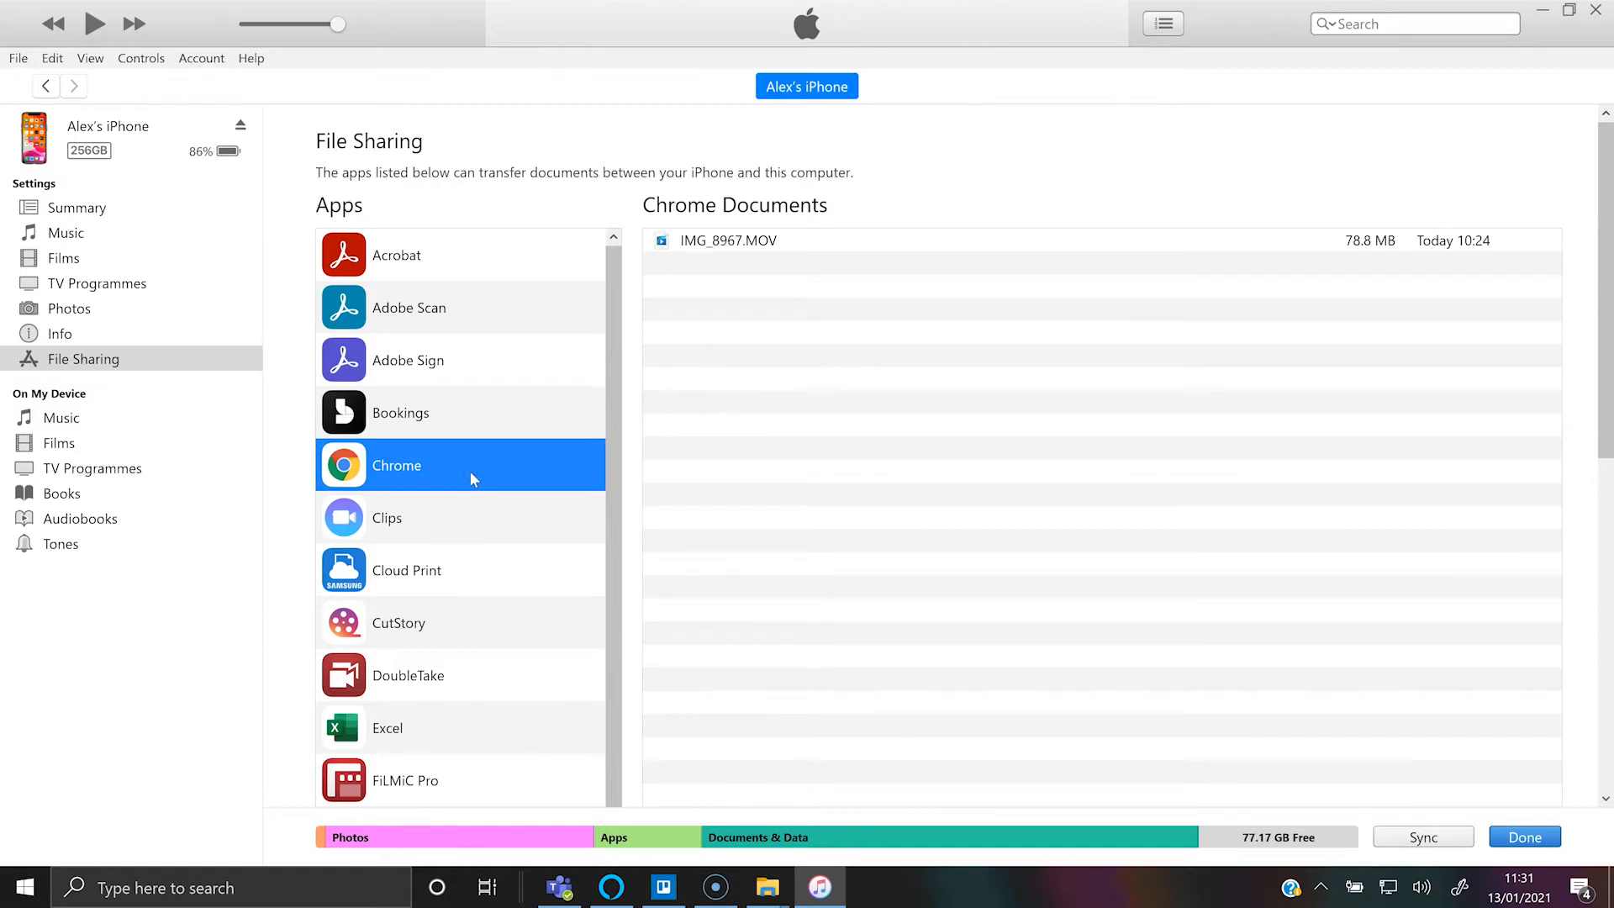
Save IMG_8967.MOV from Chrome's documents to the PC Desktop folder.
left_click(736, 241)
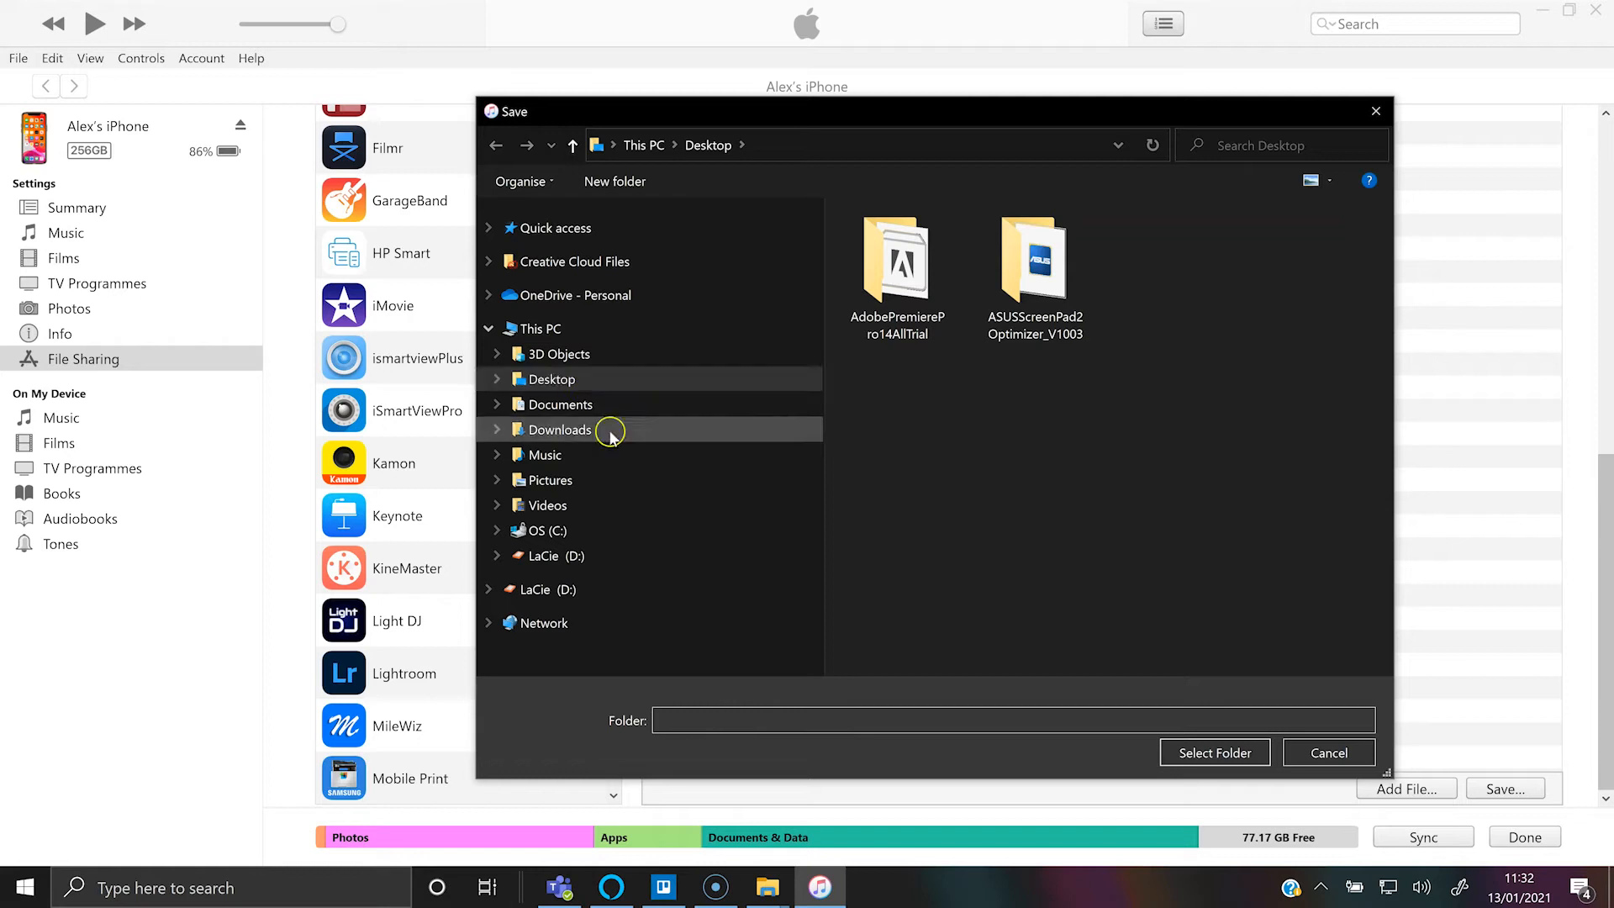
left_click(552, 380)
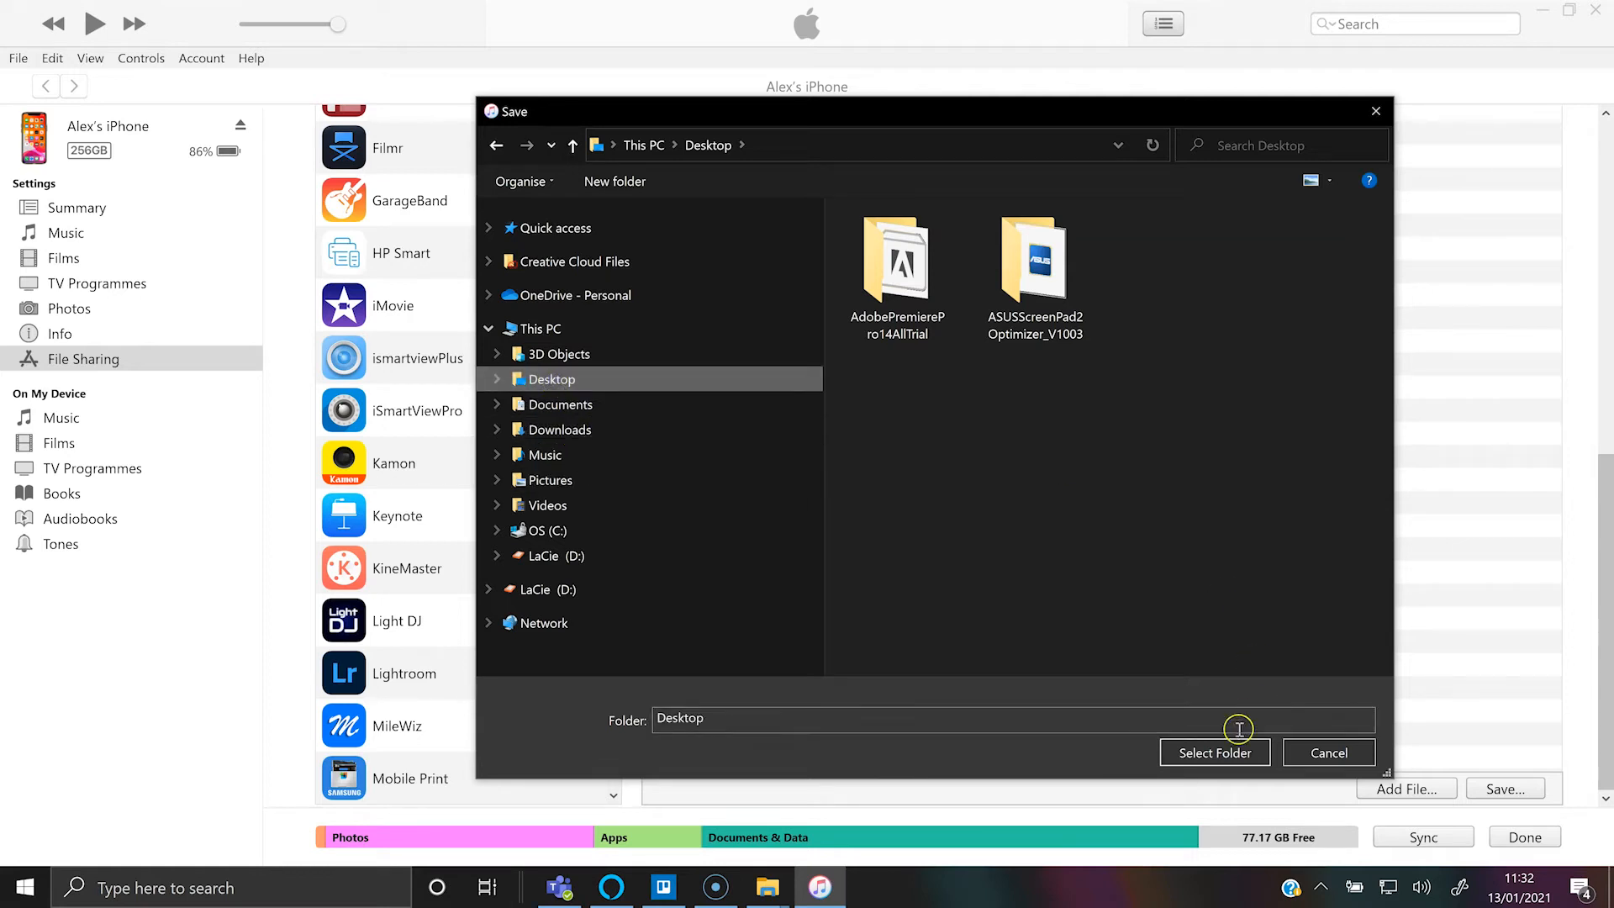
left_click(1214, 752)
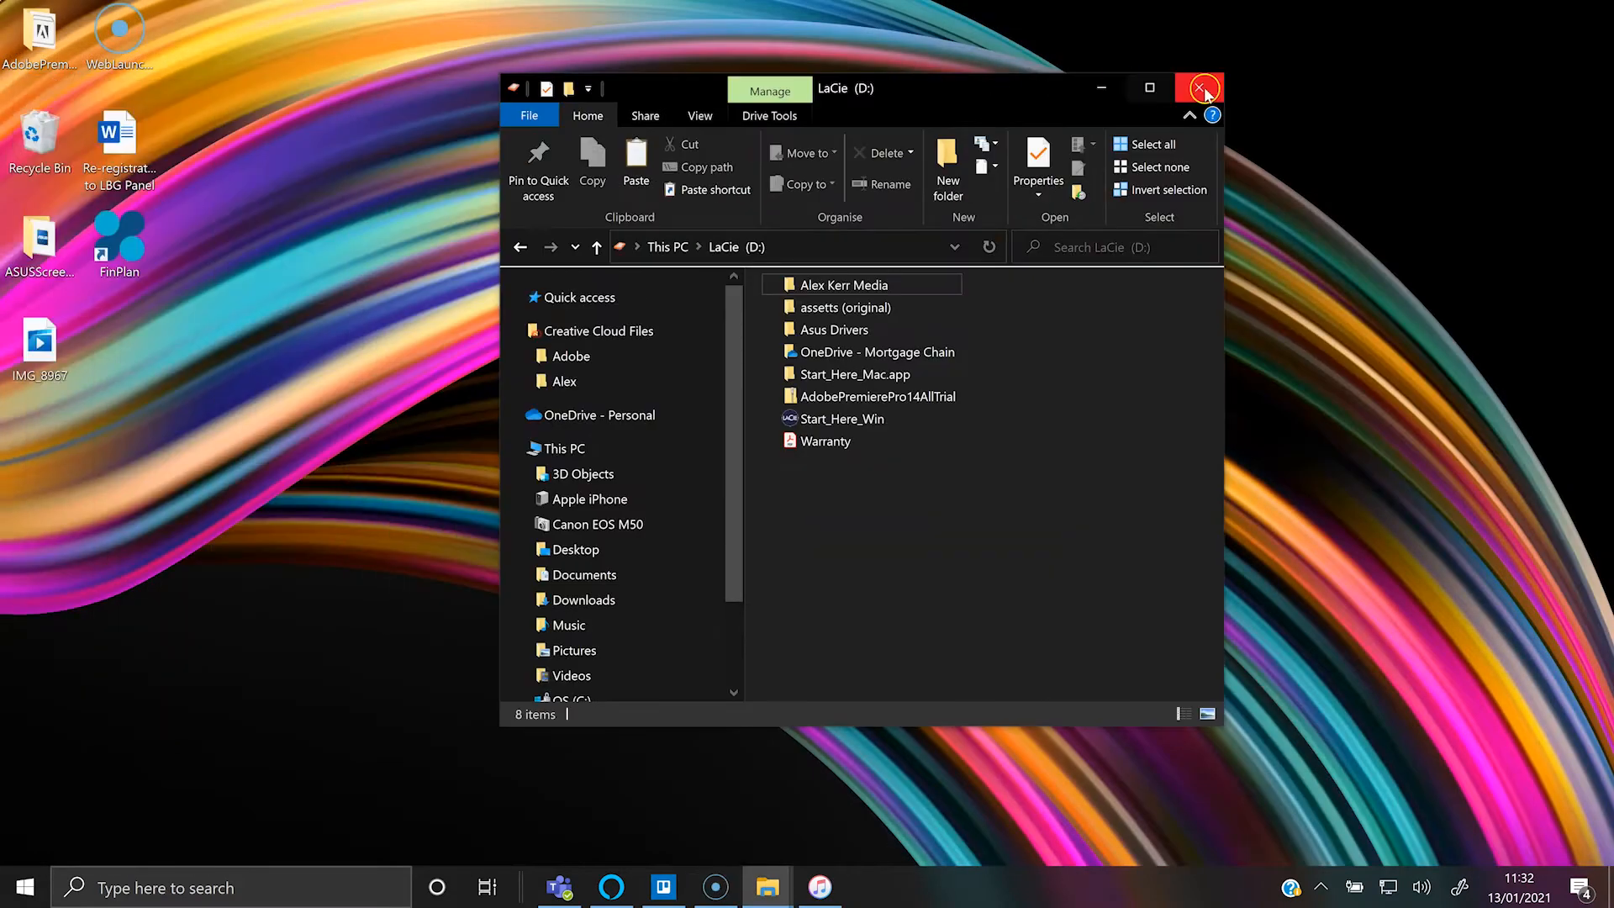
Close the drive window so the desktop shows the copied IMG_8967 video.
left_click(1196, 88)
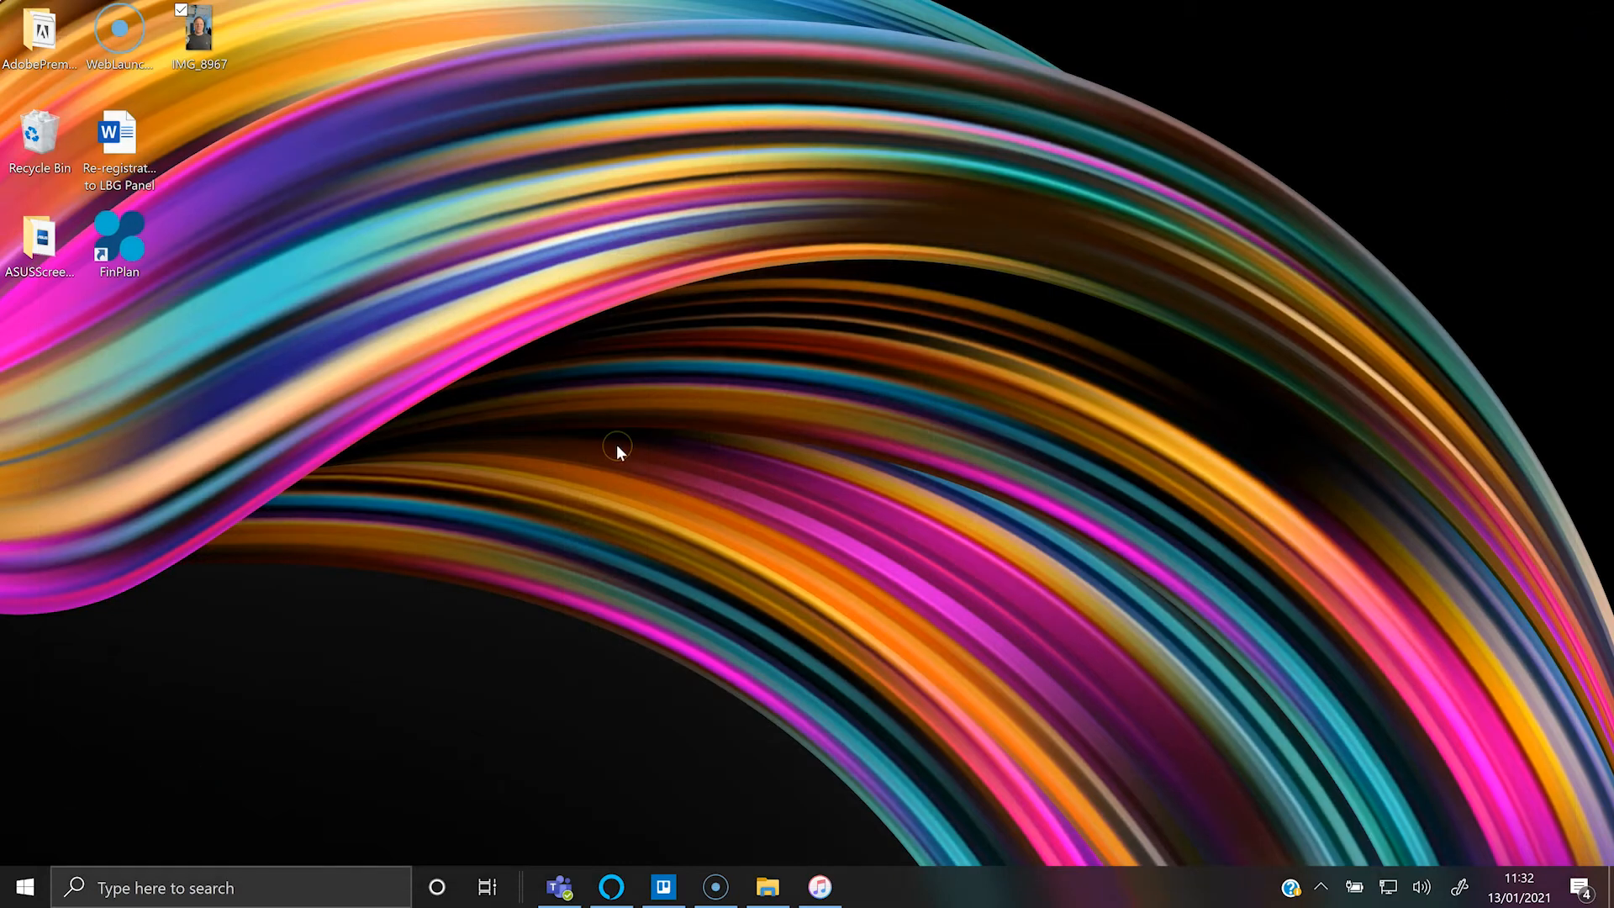
mouse_move(852, 875)
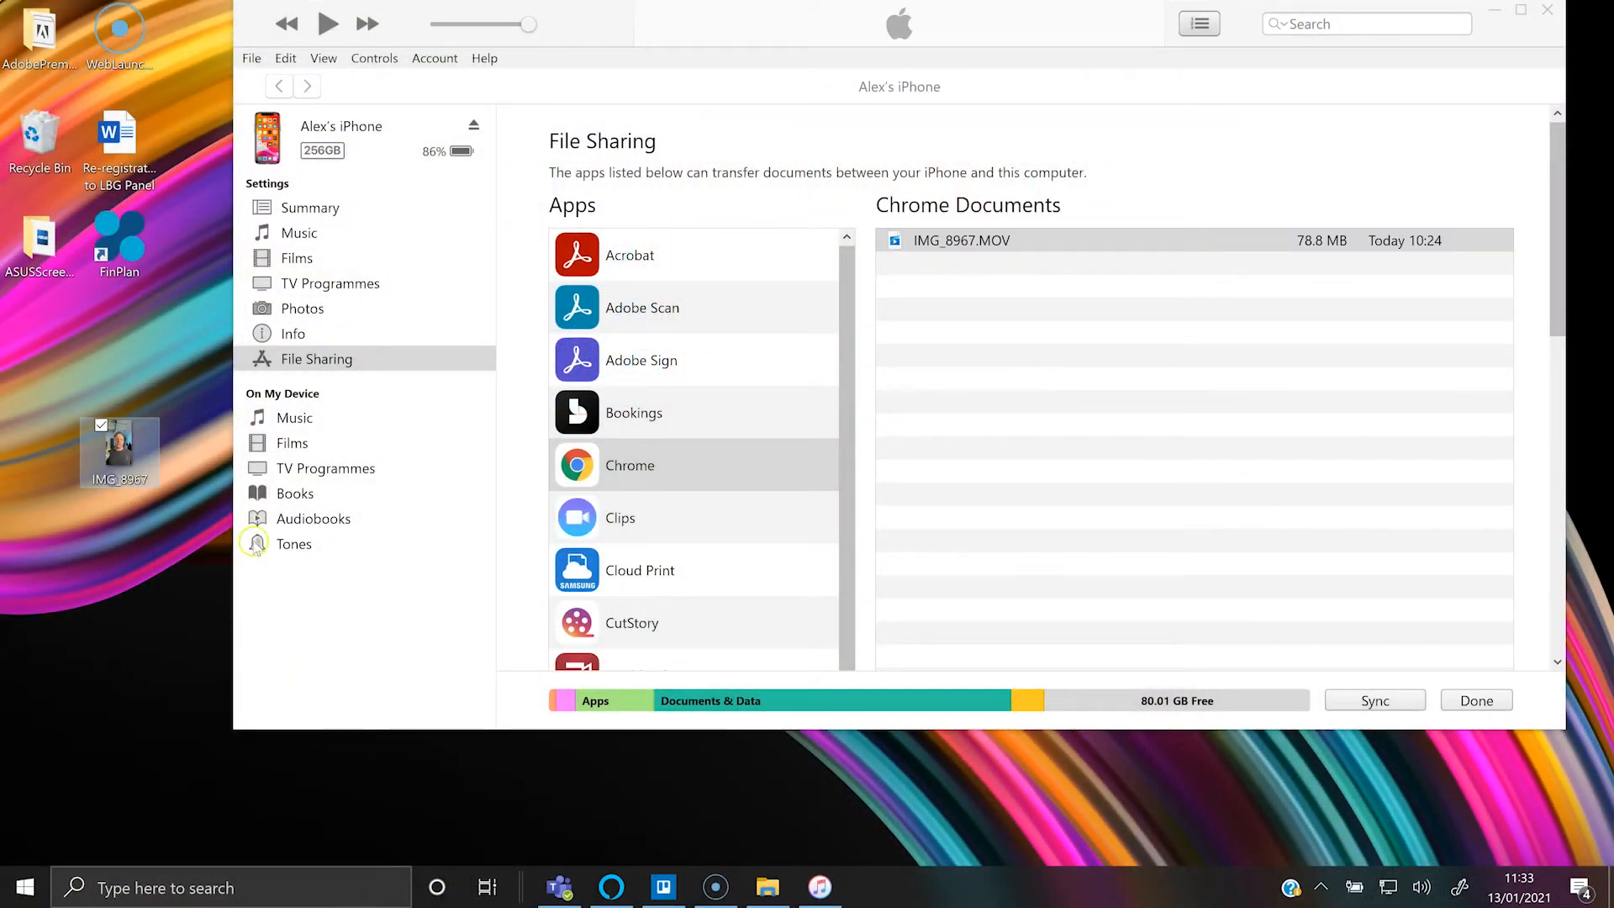
Rename the desktop video to 'test' and drag it into Chrome Documents as test.MOV.
type("test")
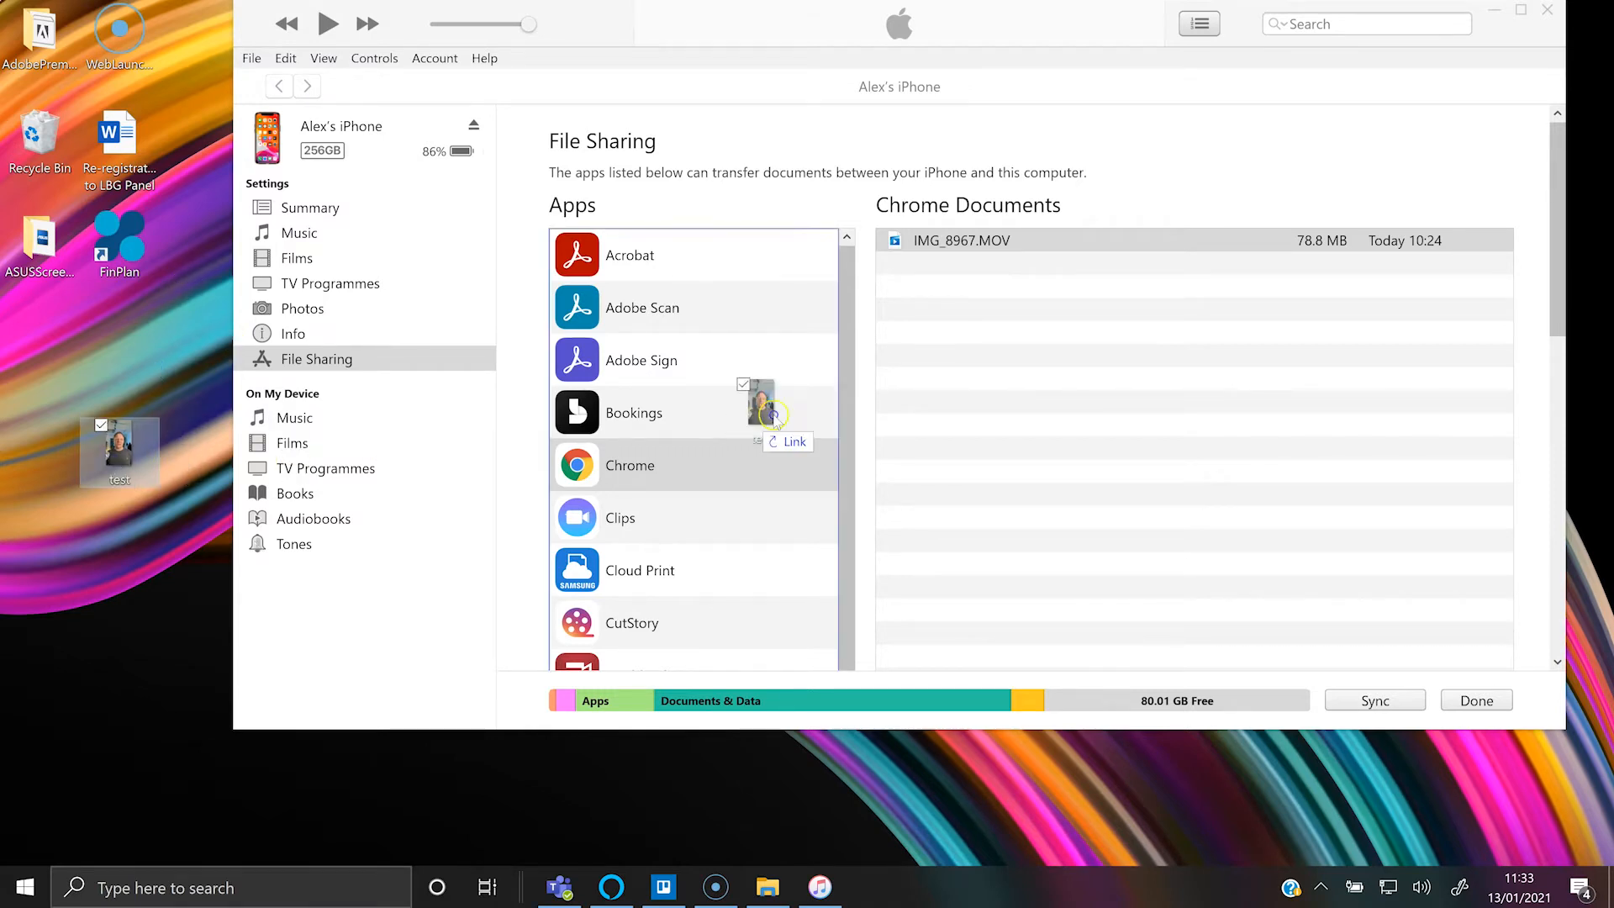
left_click_drag(118, 452, 1049, 383)
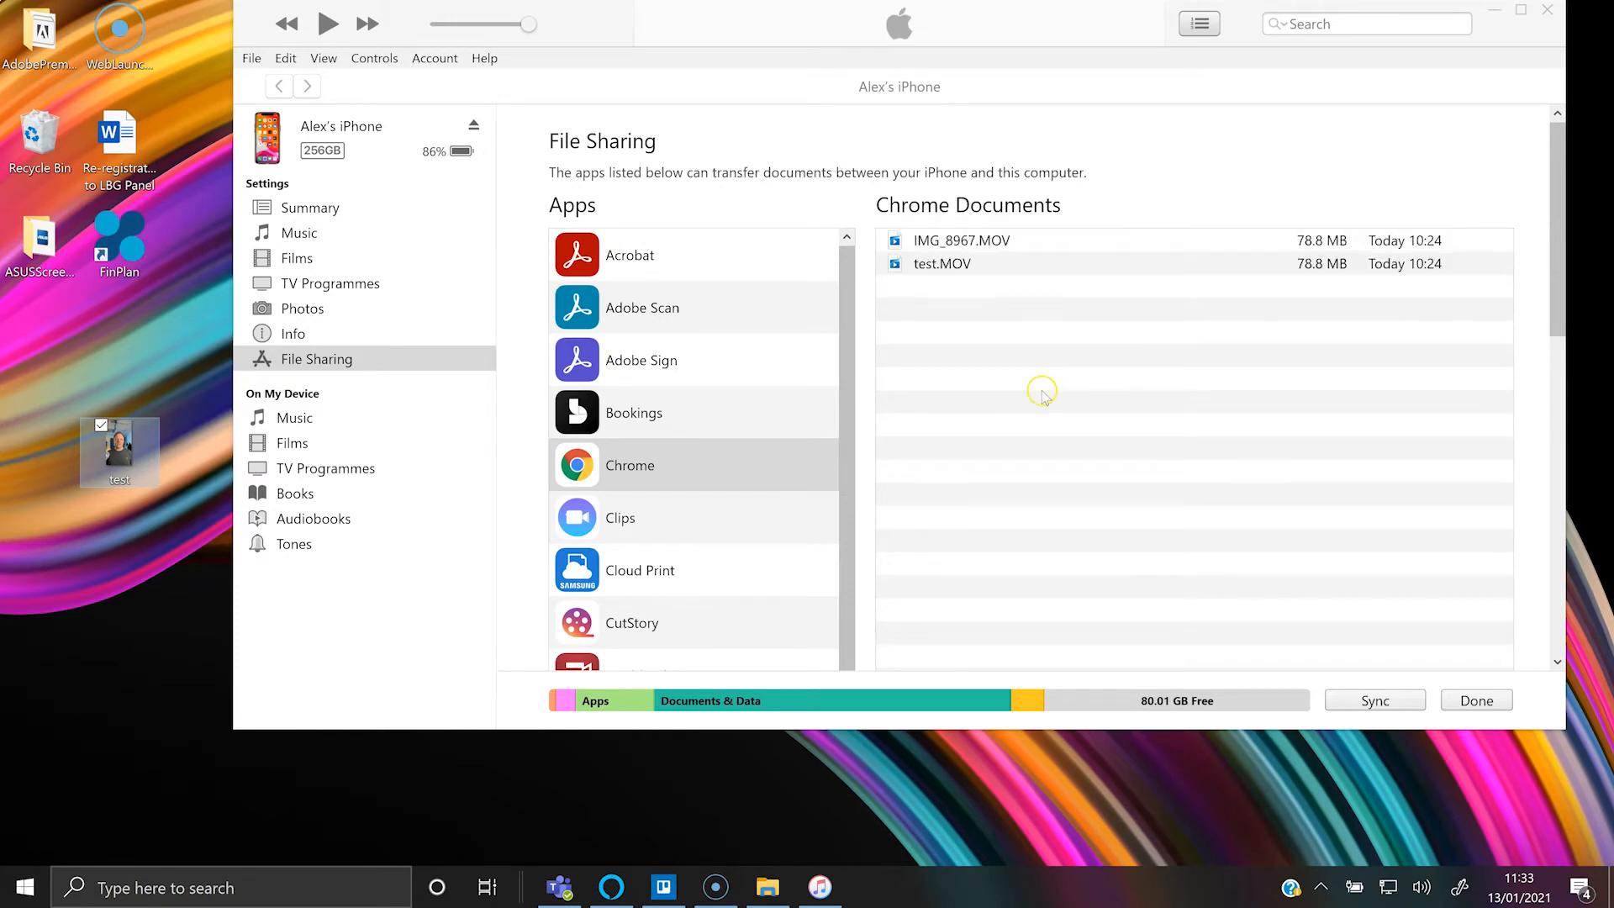
left_click(942, 262)
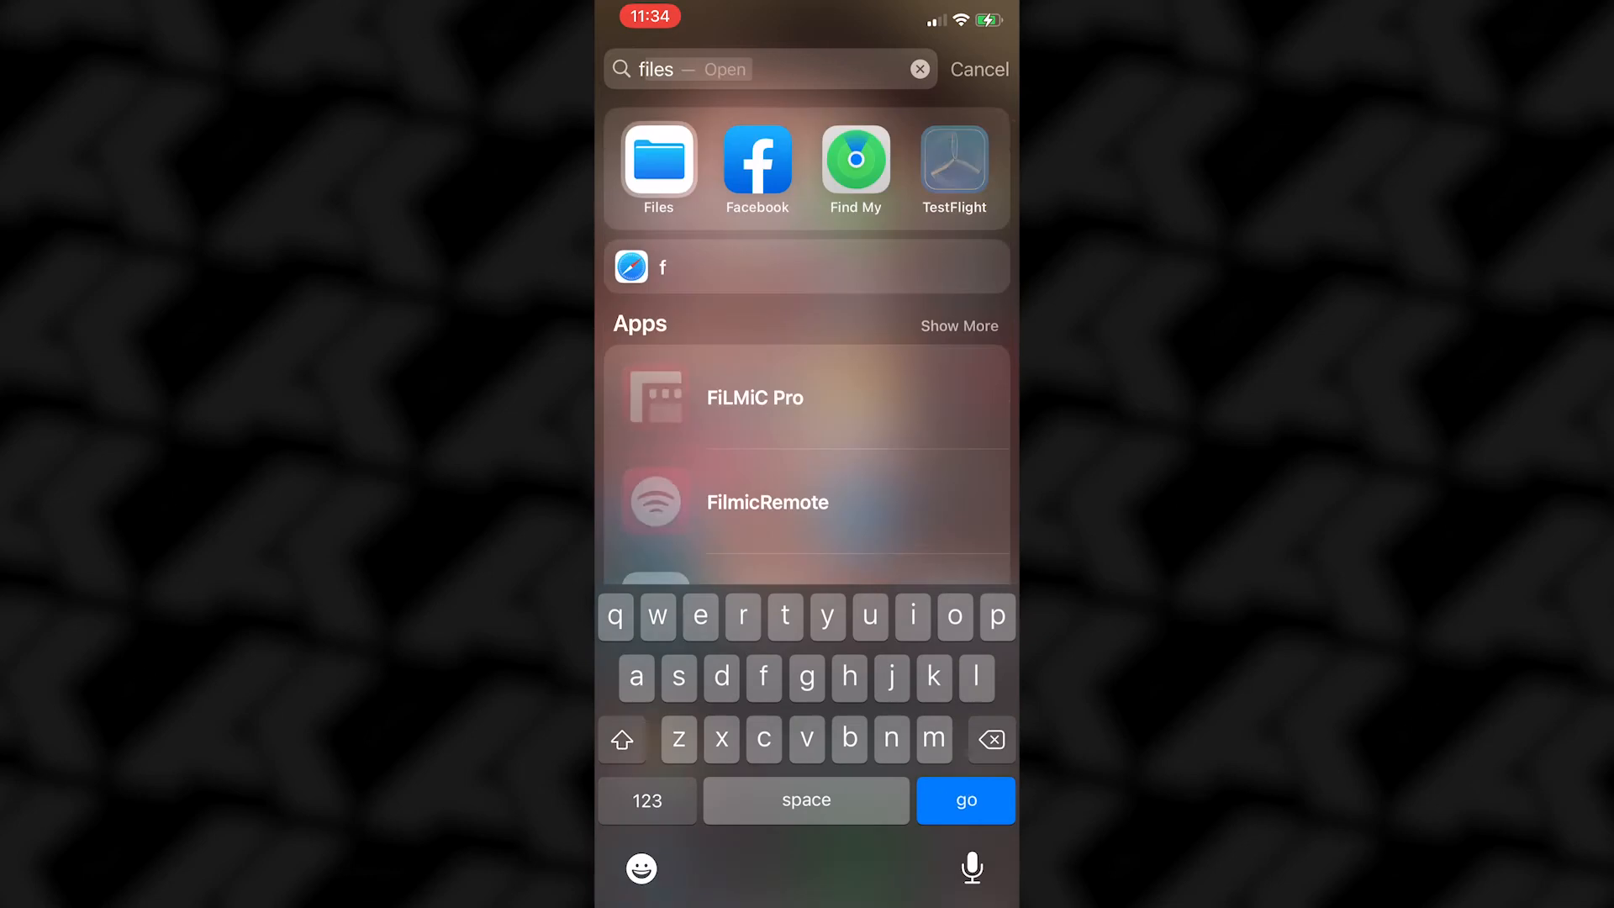
Browse the Files app to On My iPhone and reach the test file in the Chrome folder.
left_click(659, 160)
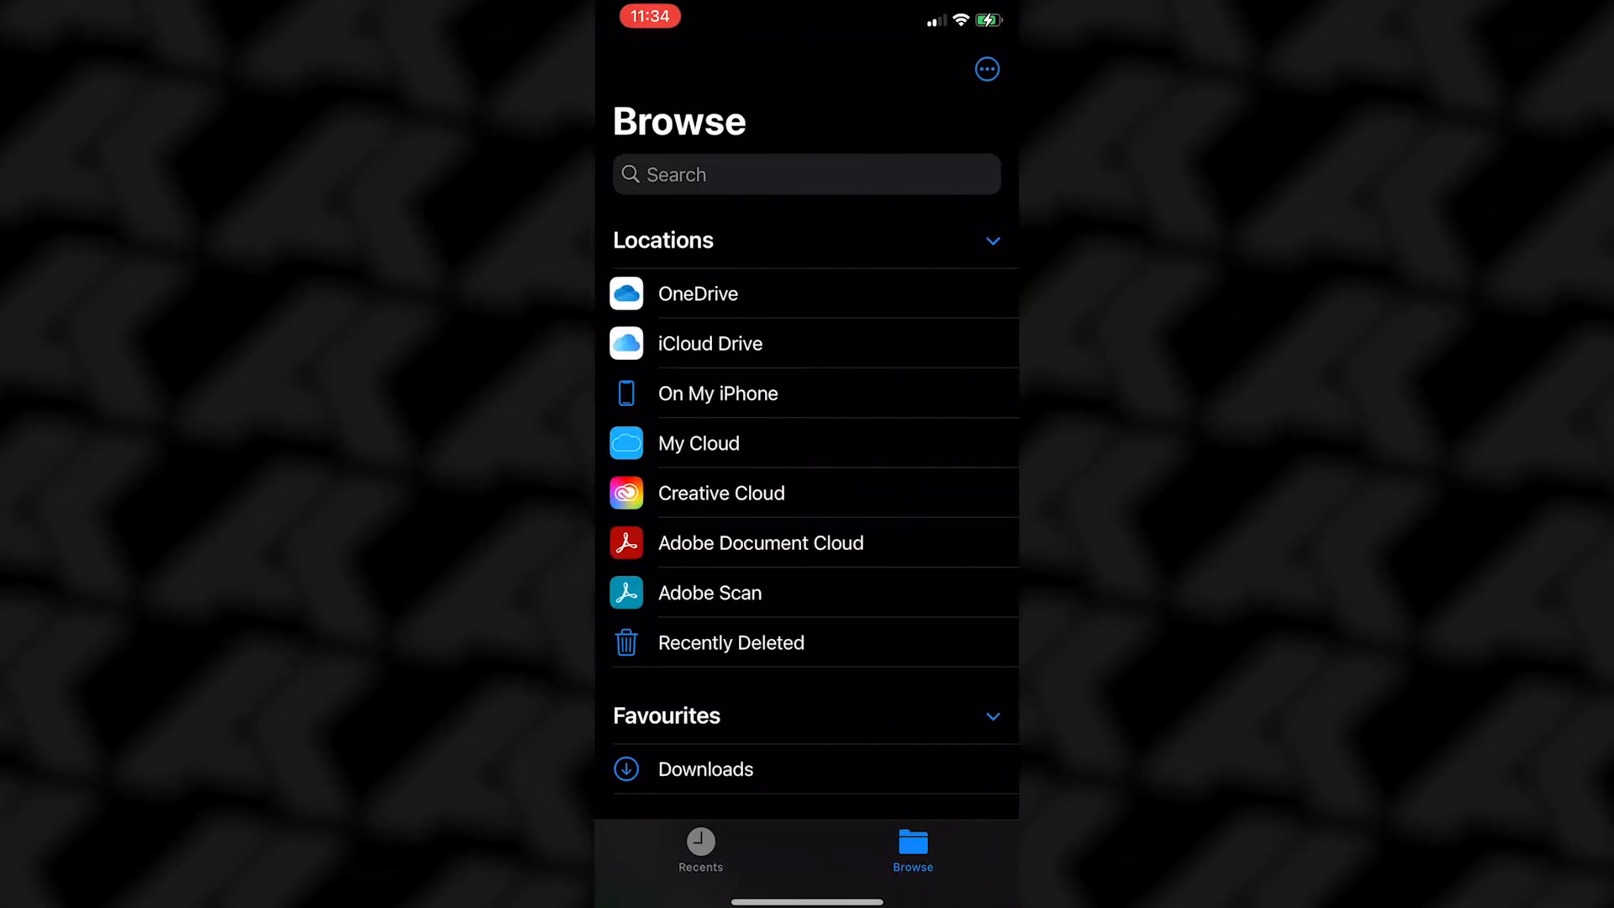
left_click(717, 394)
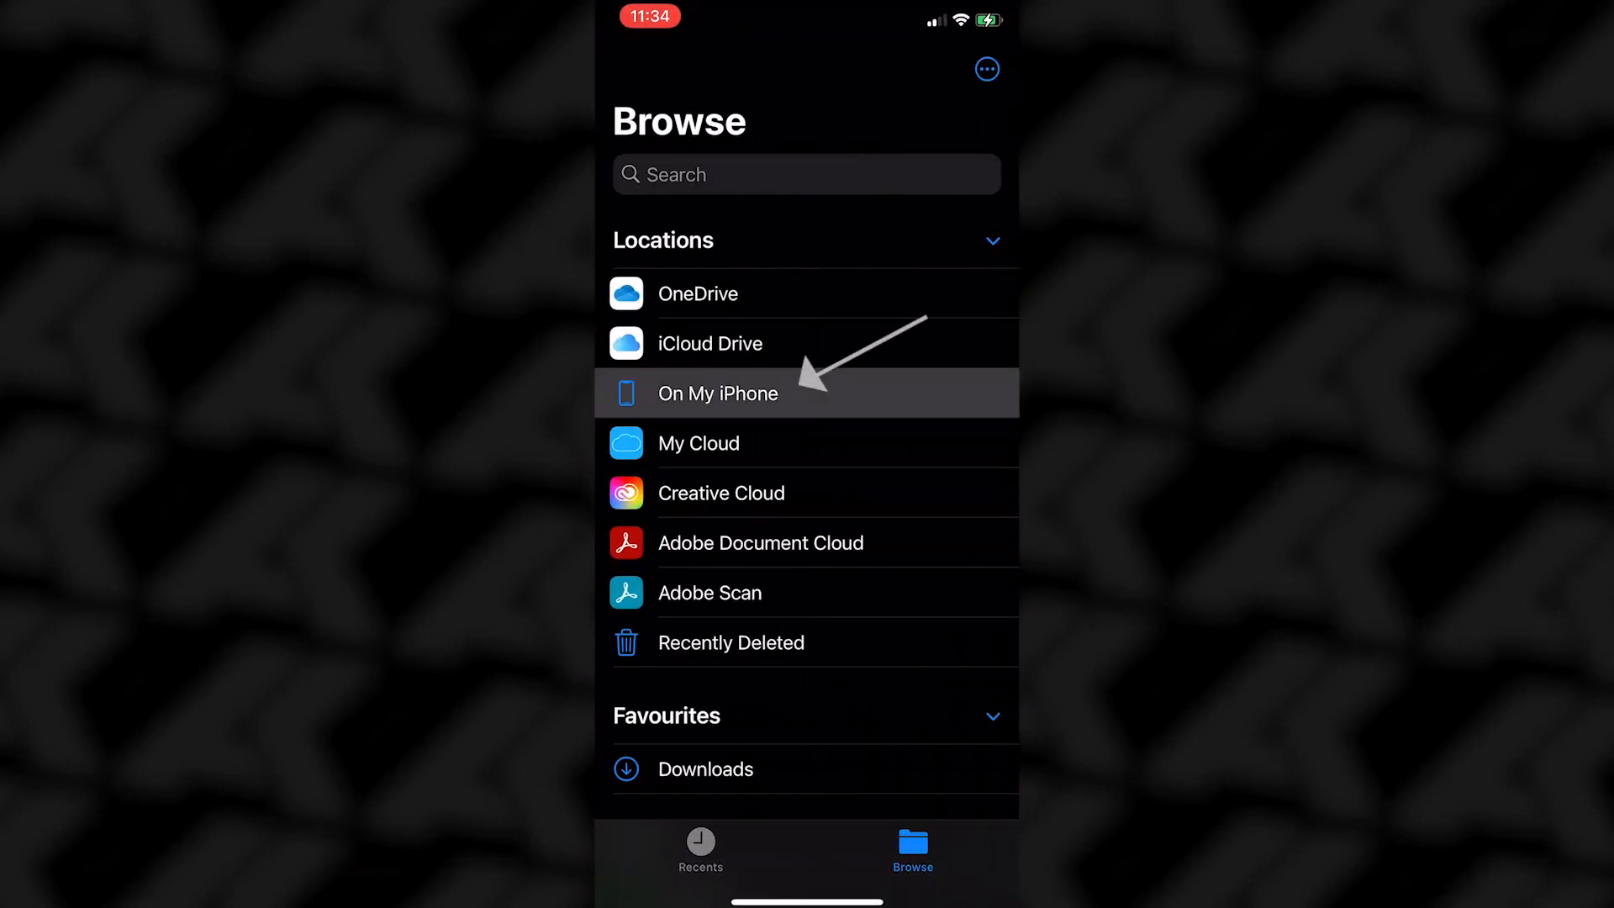
left_click(716, 393)
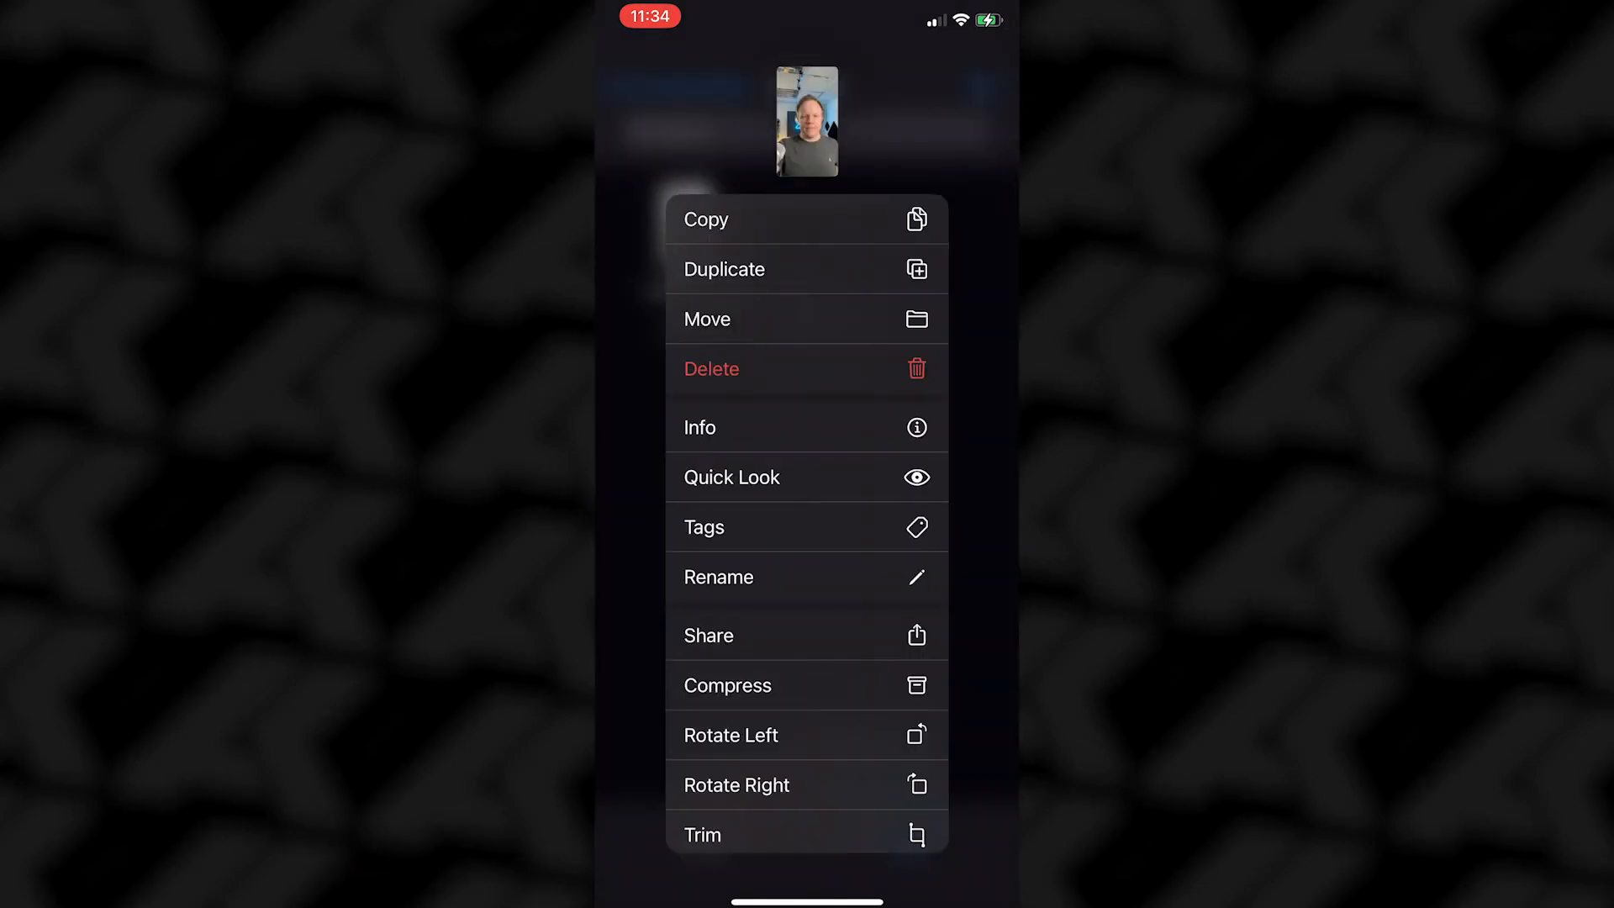
left_click(724, 269)
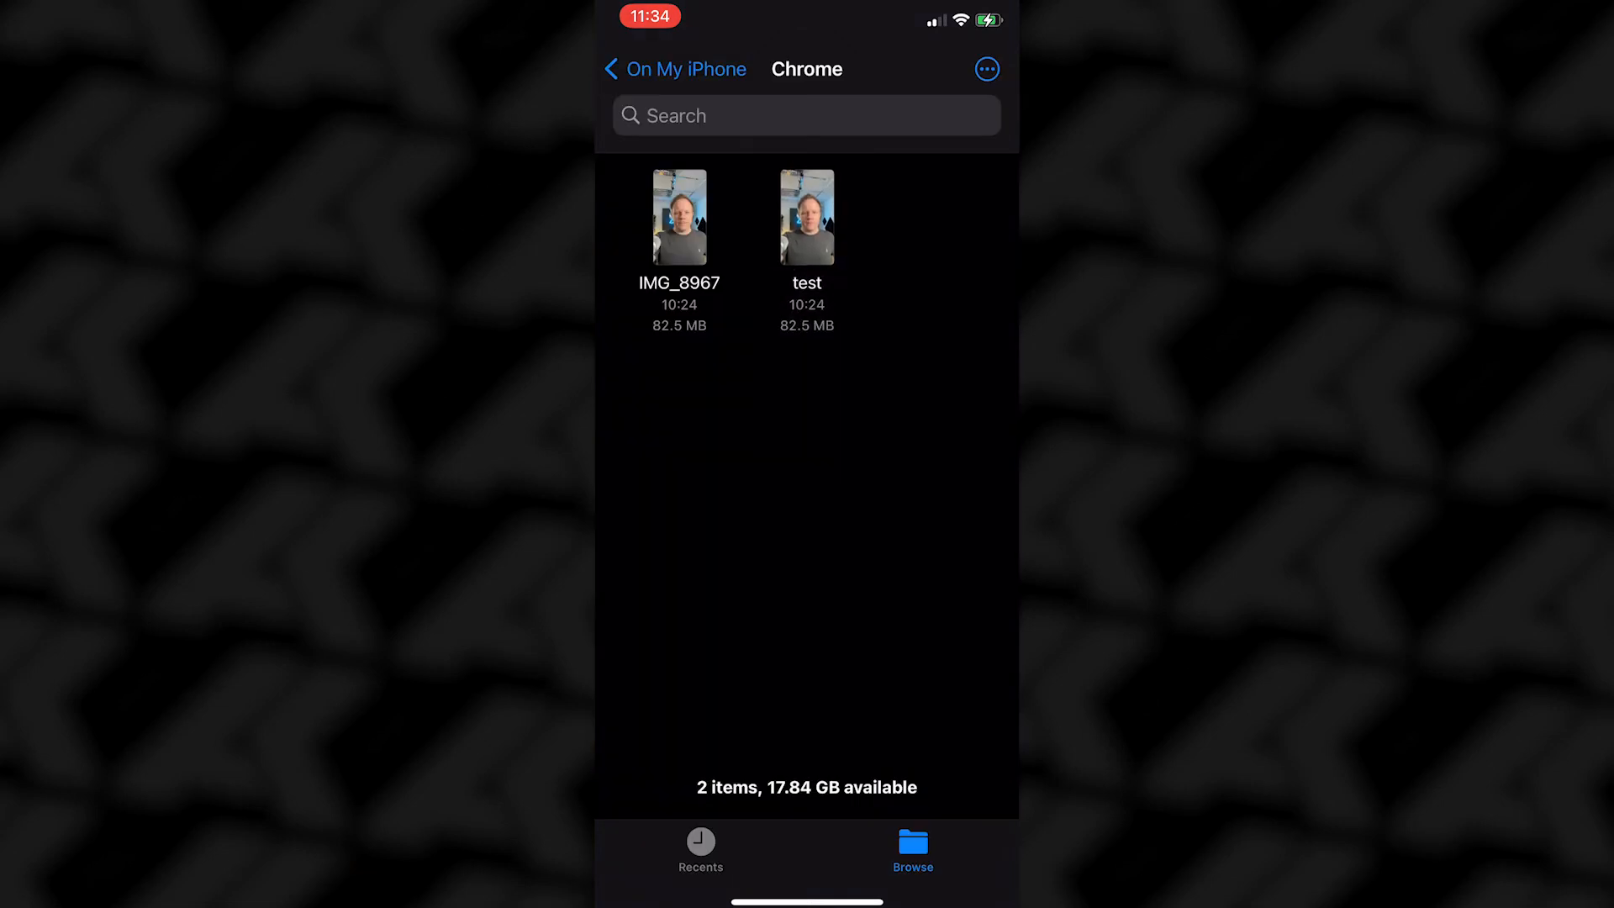
Preview test in Quick Look and save it as a video on the phone.
left_click(807, 217)
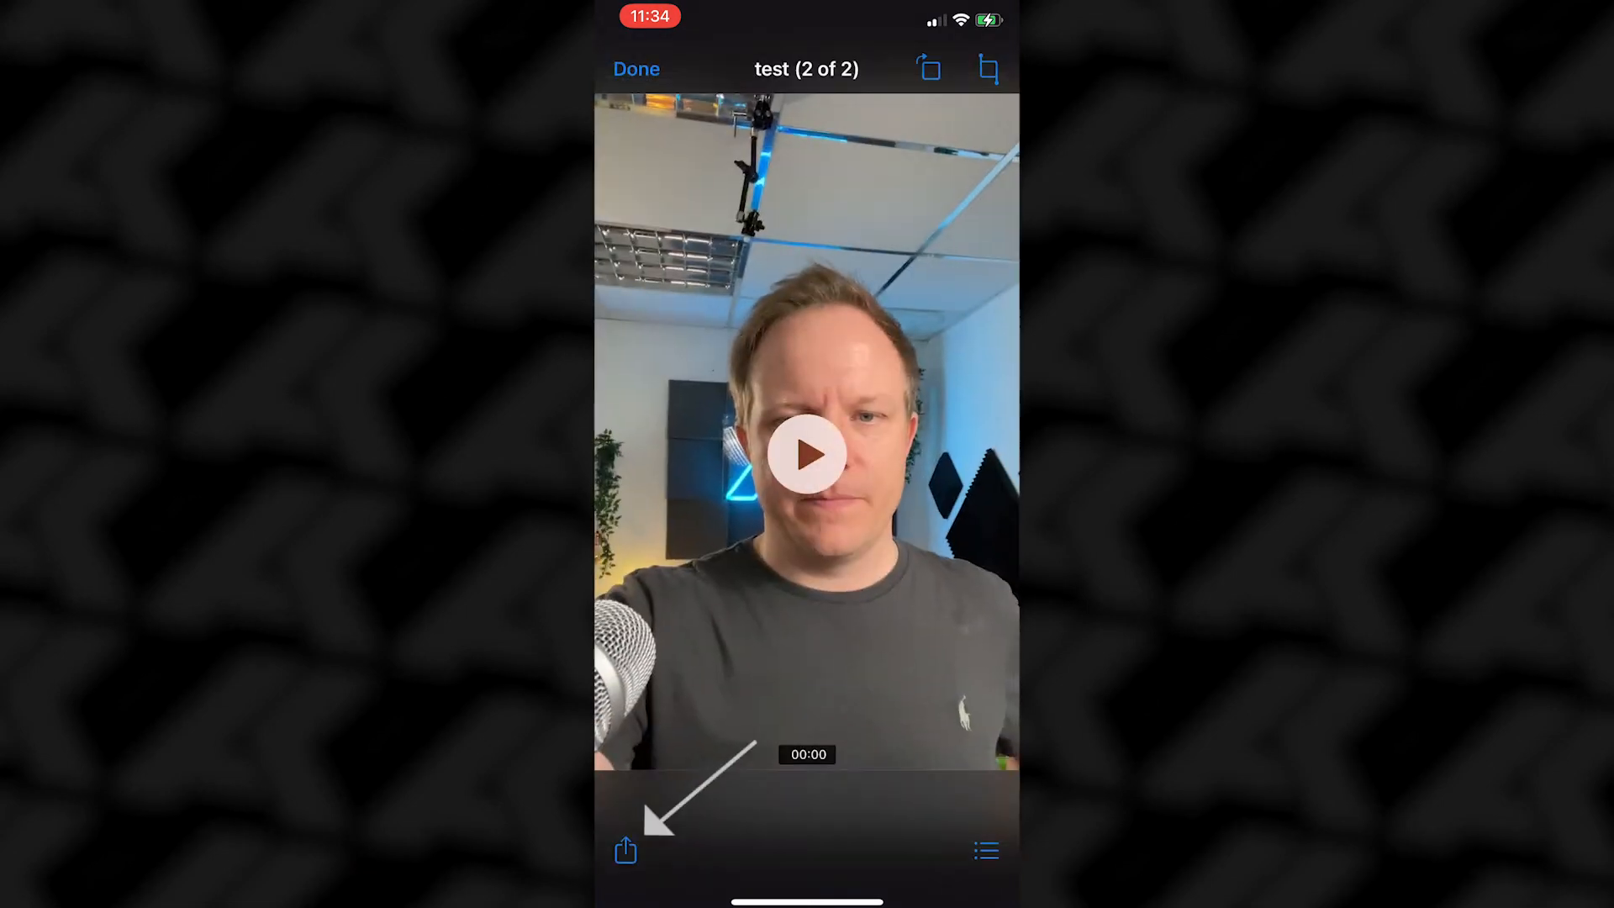
left_click(626, 852)
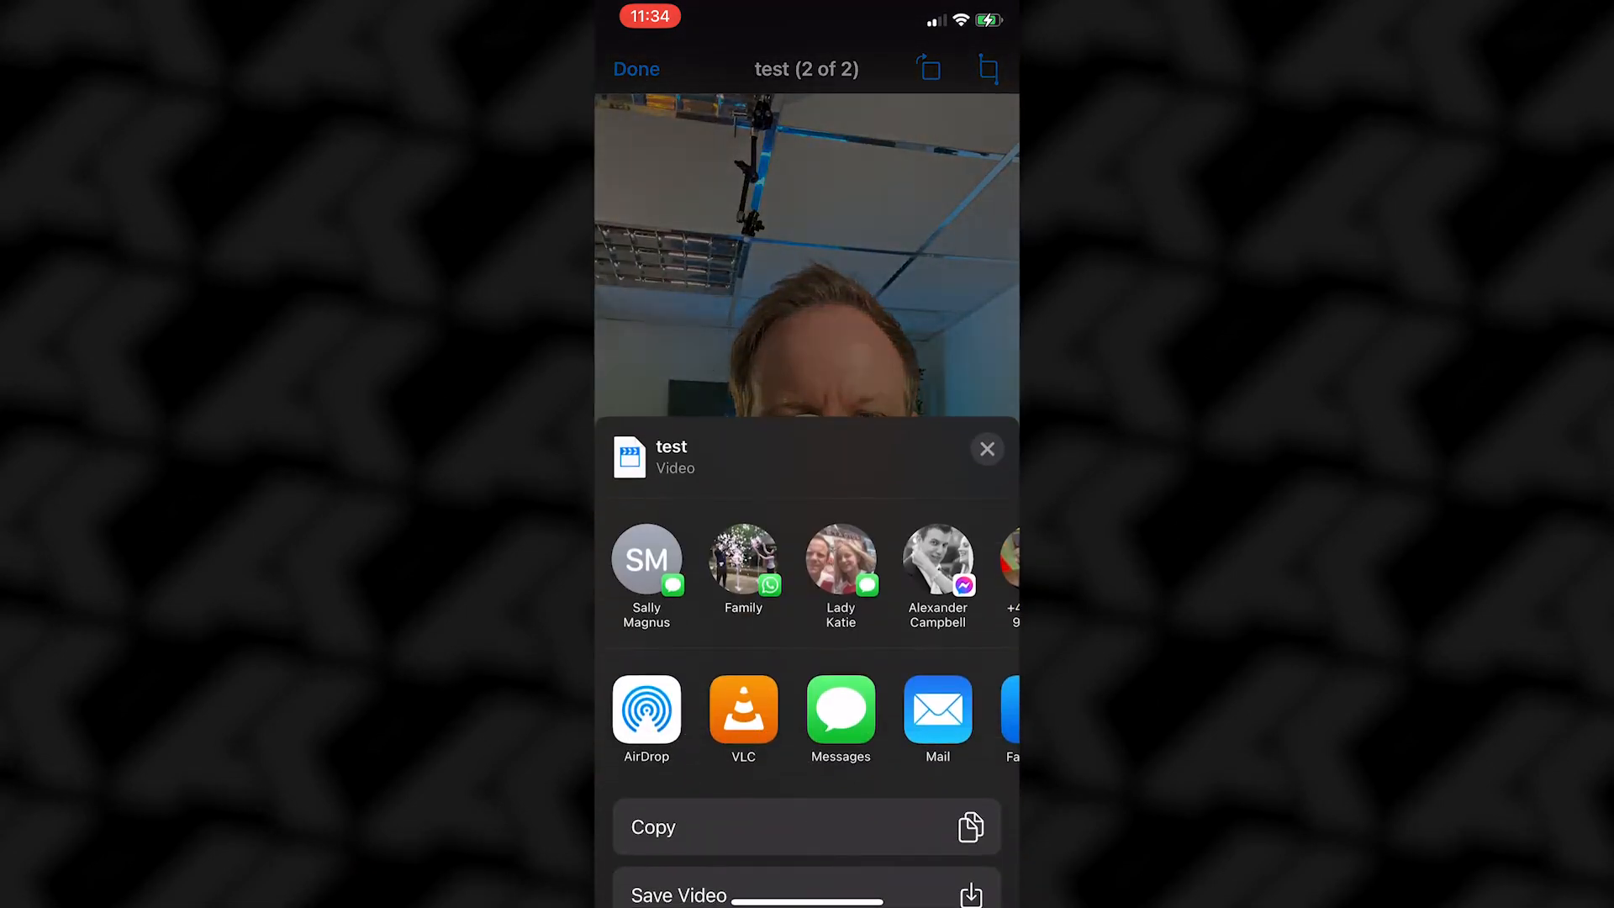
left_click(989, 449)
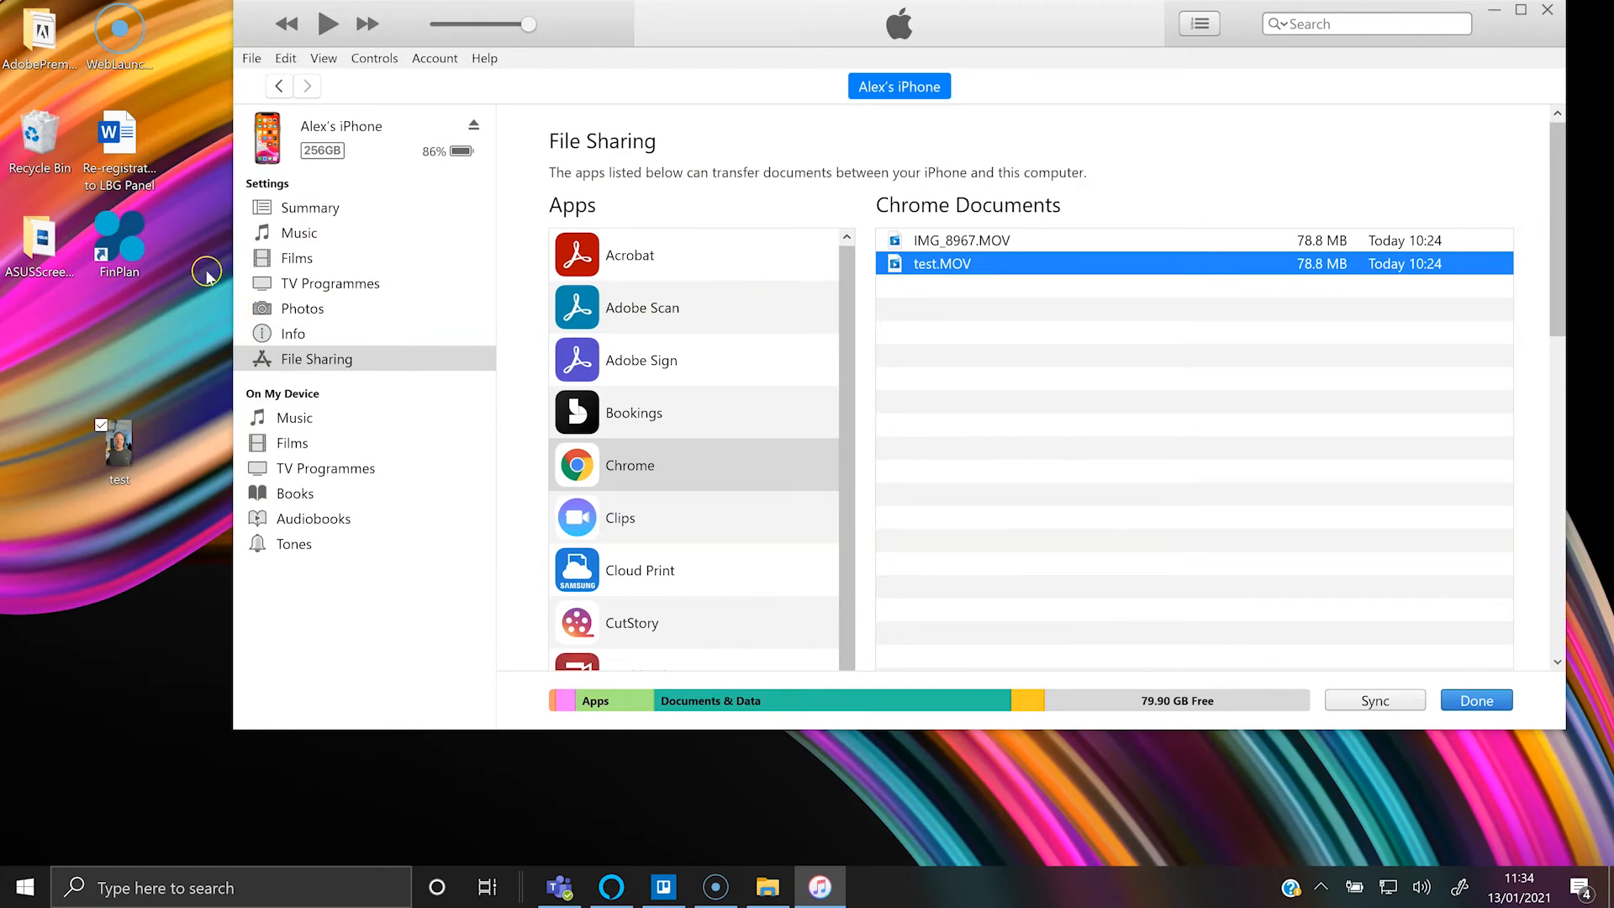
Select KineMaster in the Apps list and add test.MOV to KineMaster Documents.
scroll("down", 3)
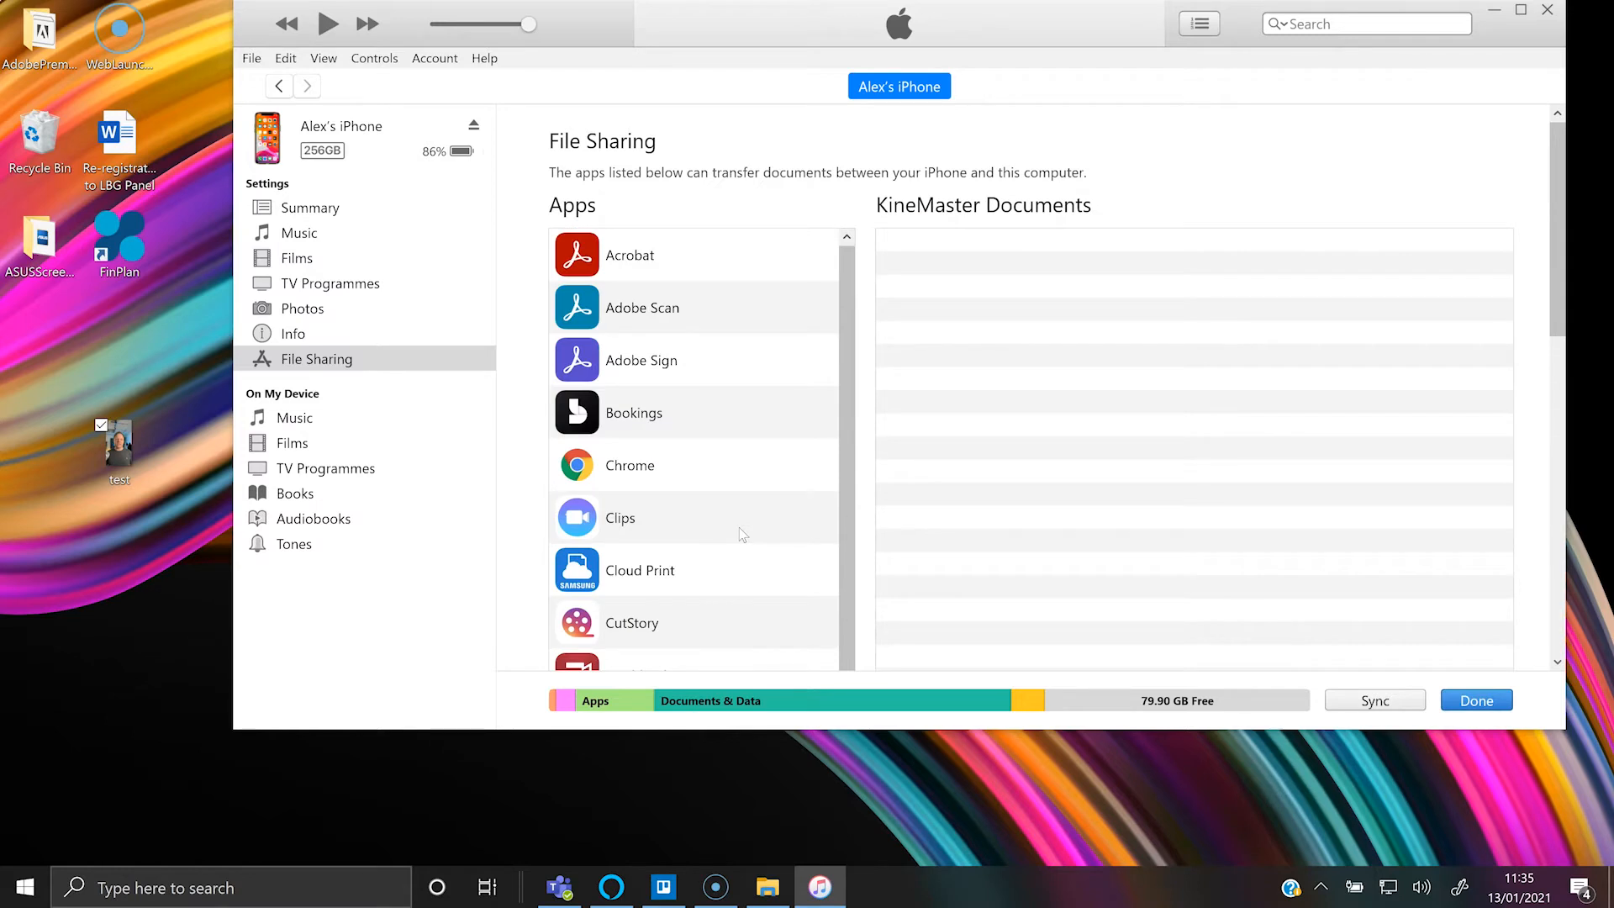
left_click(619, 346)
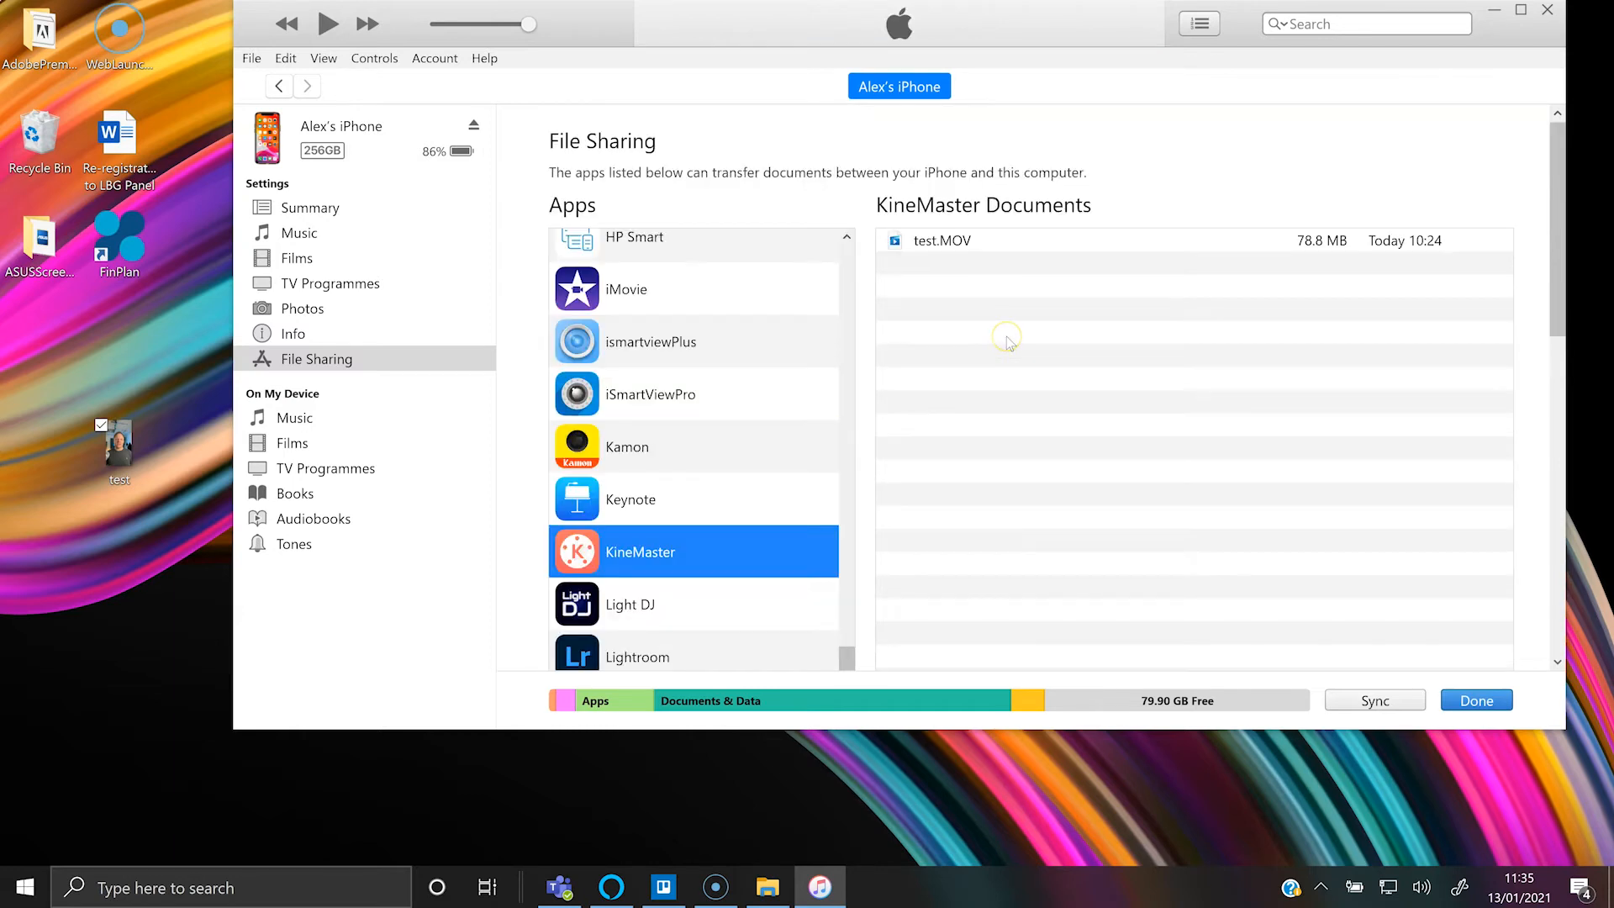
left_click(941, 240)
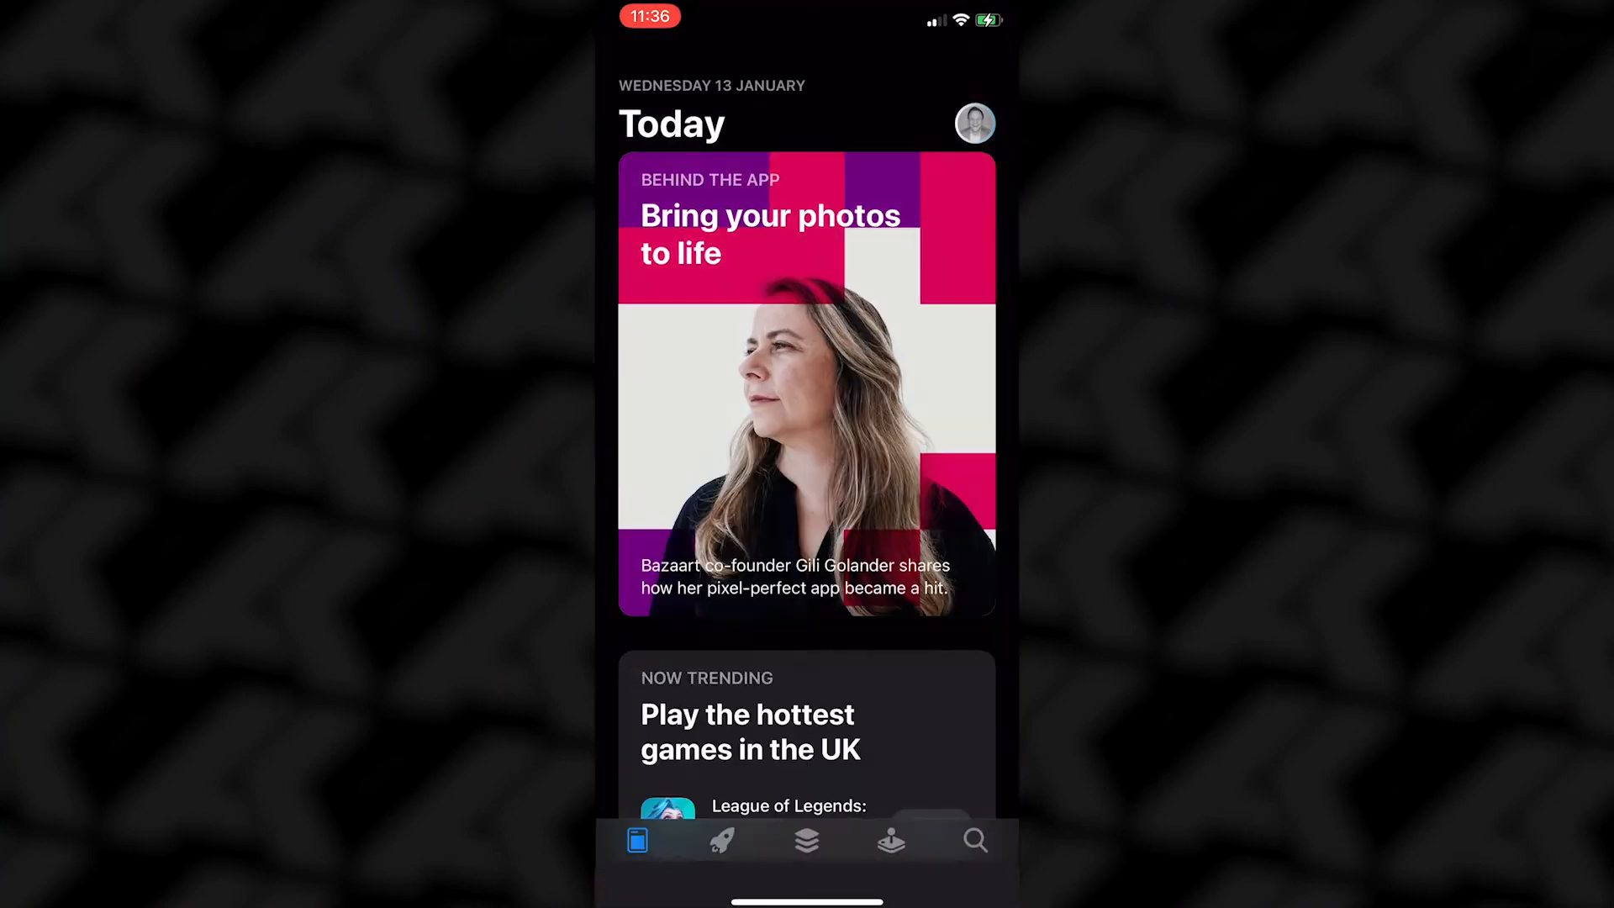
Search the App Store for 'vlc' and open VLC for Mobile to its empty library.
left_click(975, 841)
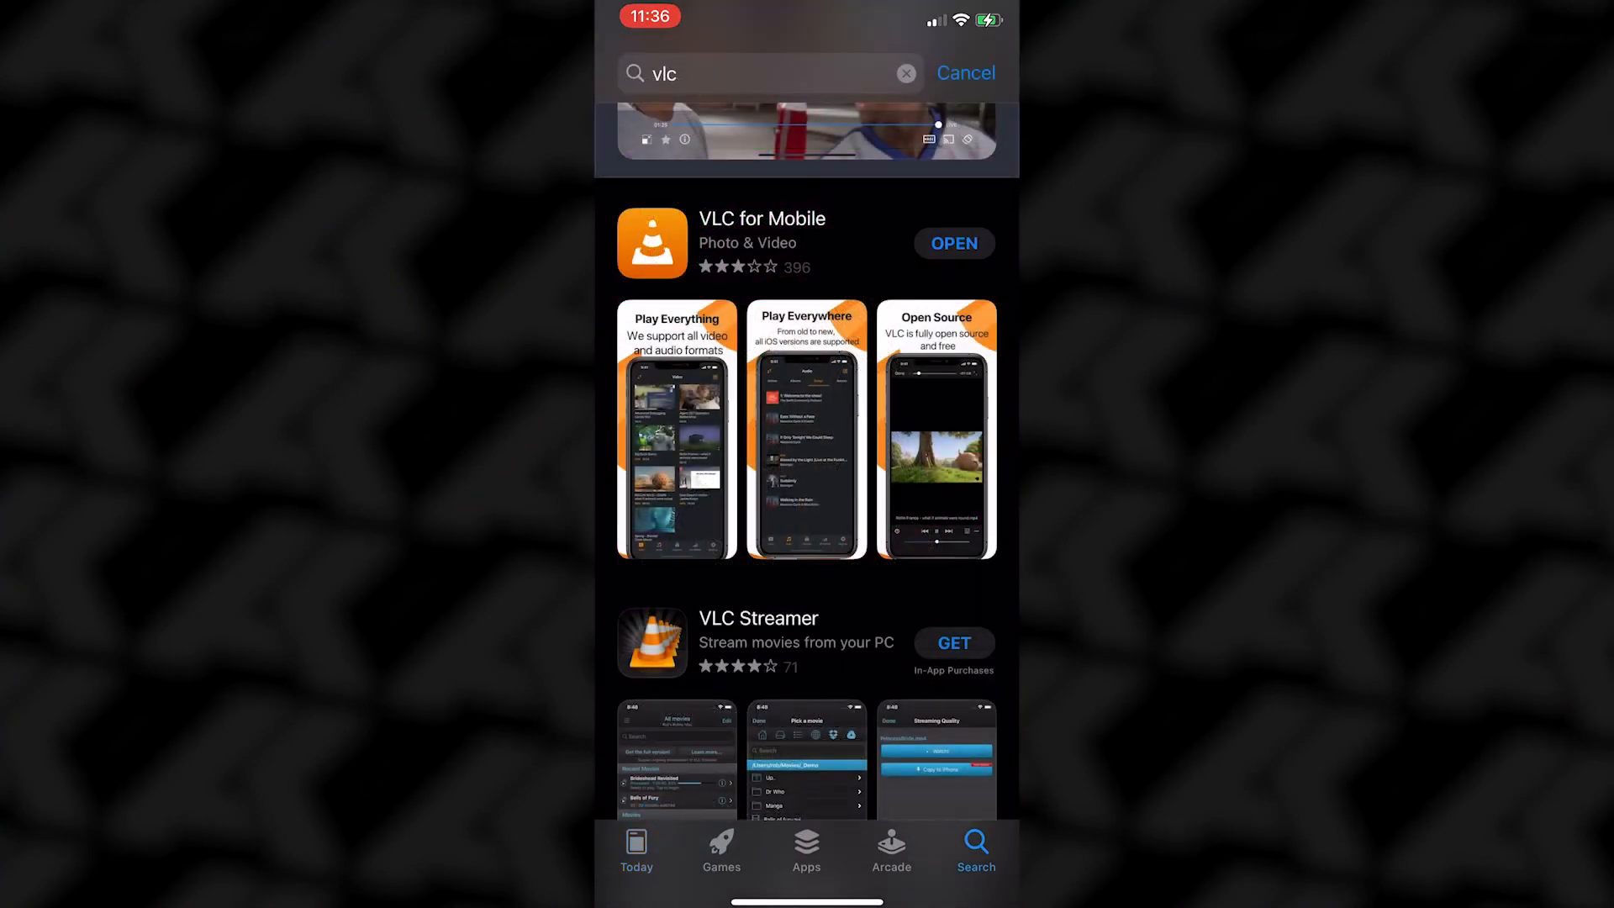
left_click(954, 242)
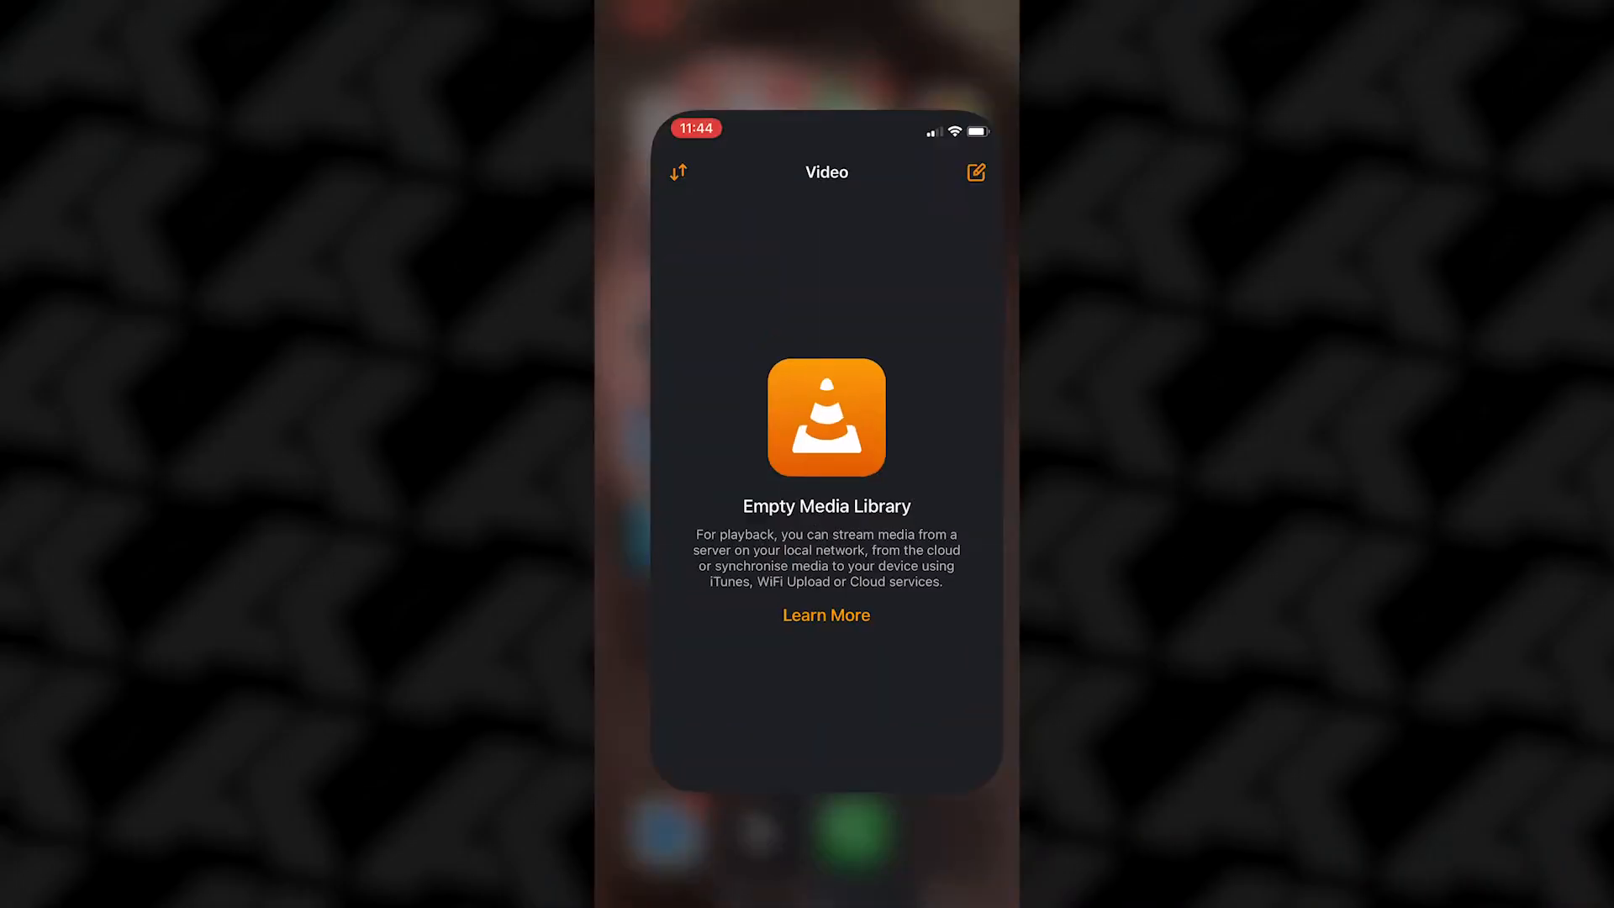
left_click(891, 848)
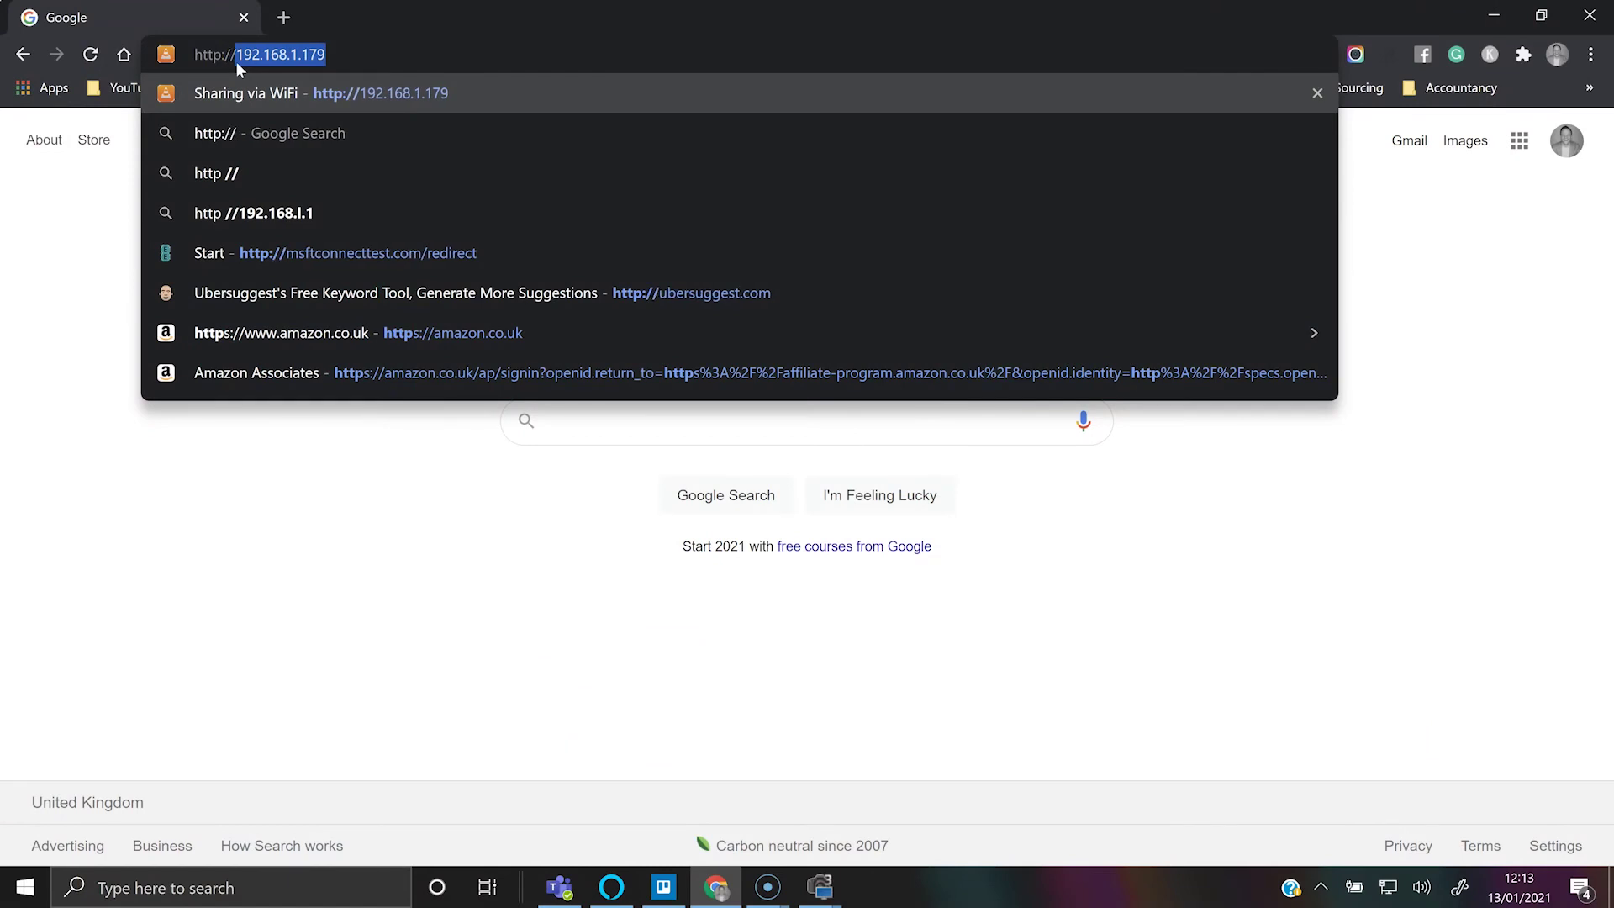
type("192.")
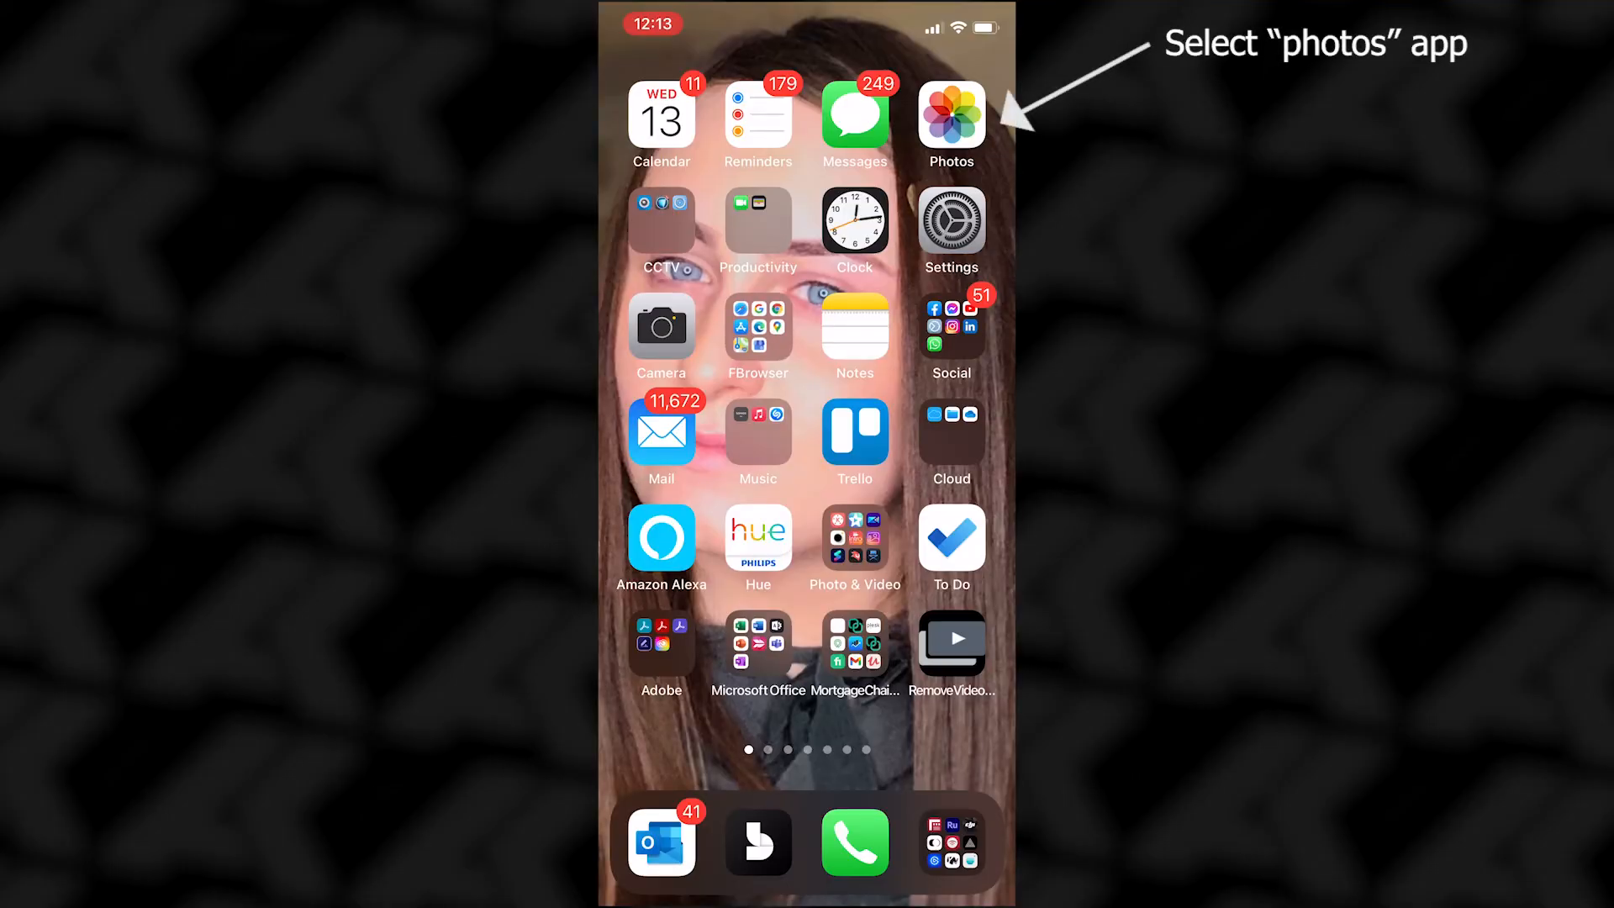
Save the 0:21 video from Photos Recents into Files via the share sheet.
left_click(952, 116)
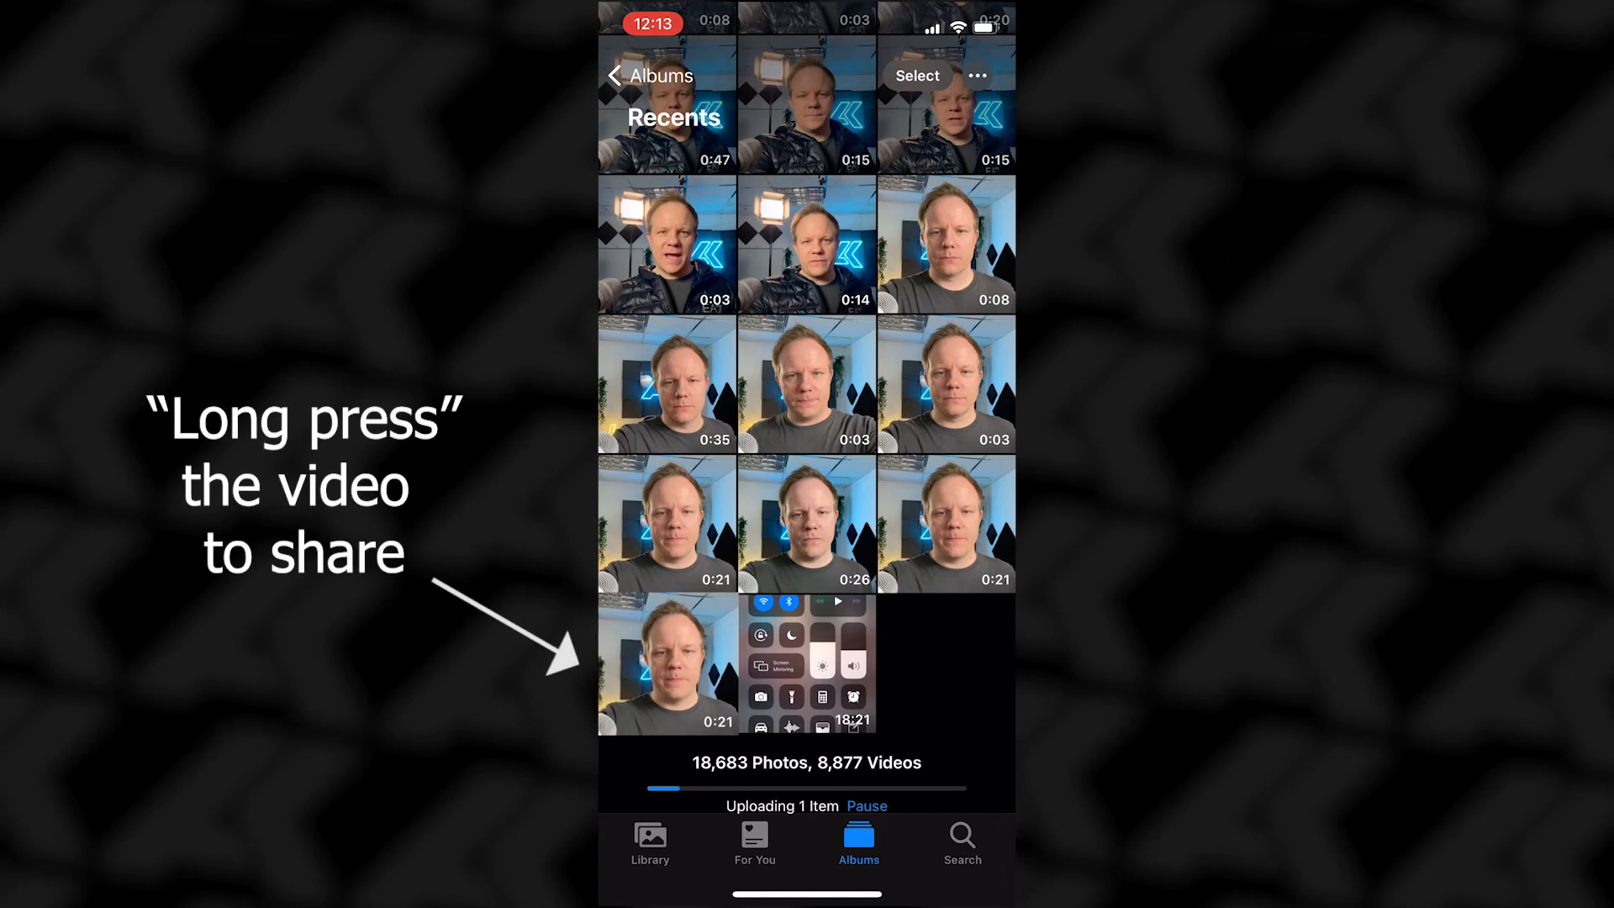
left_click(666, 665)
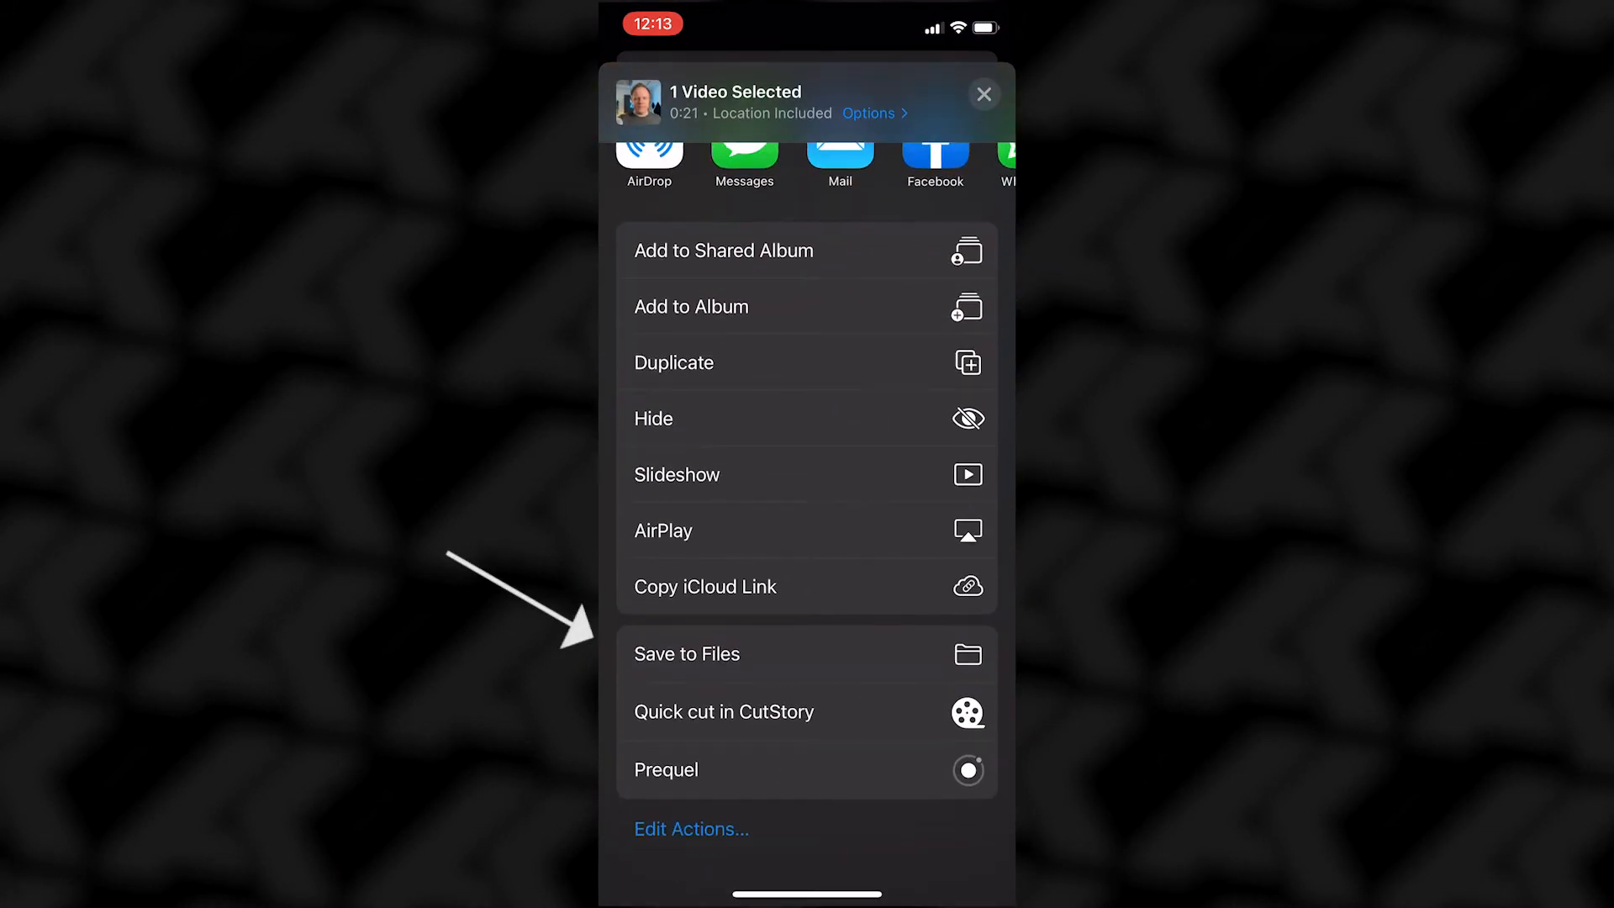
left_click(686, 654)
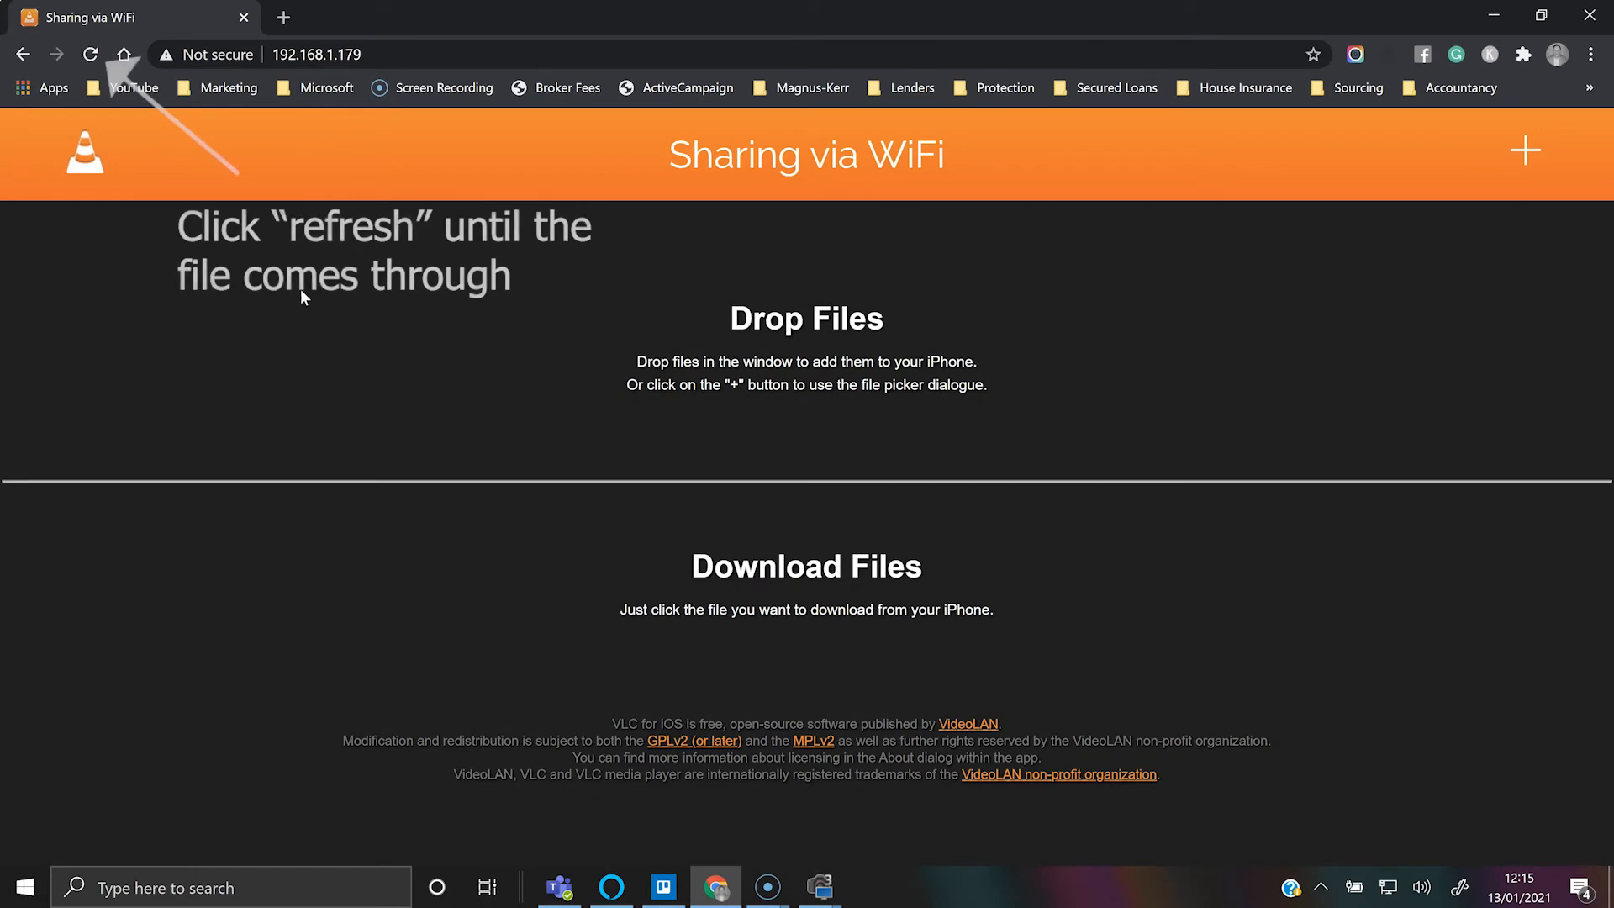
Reload the Sharing via WiFi page and download the IMG_8967 video to the PC.
left_click(91, 52)
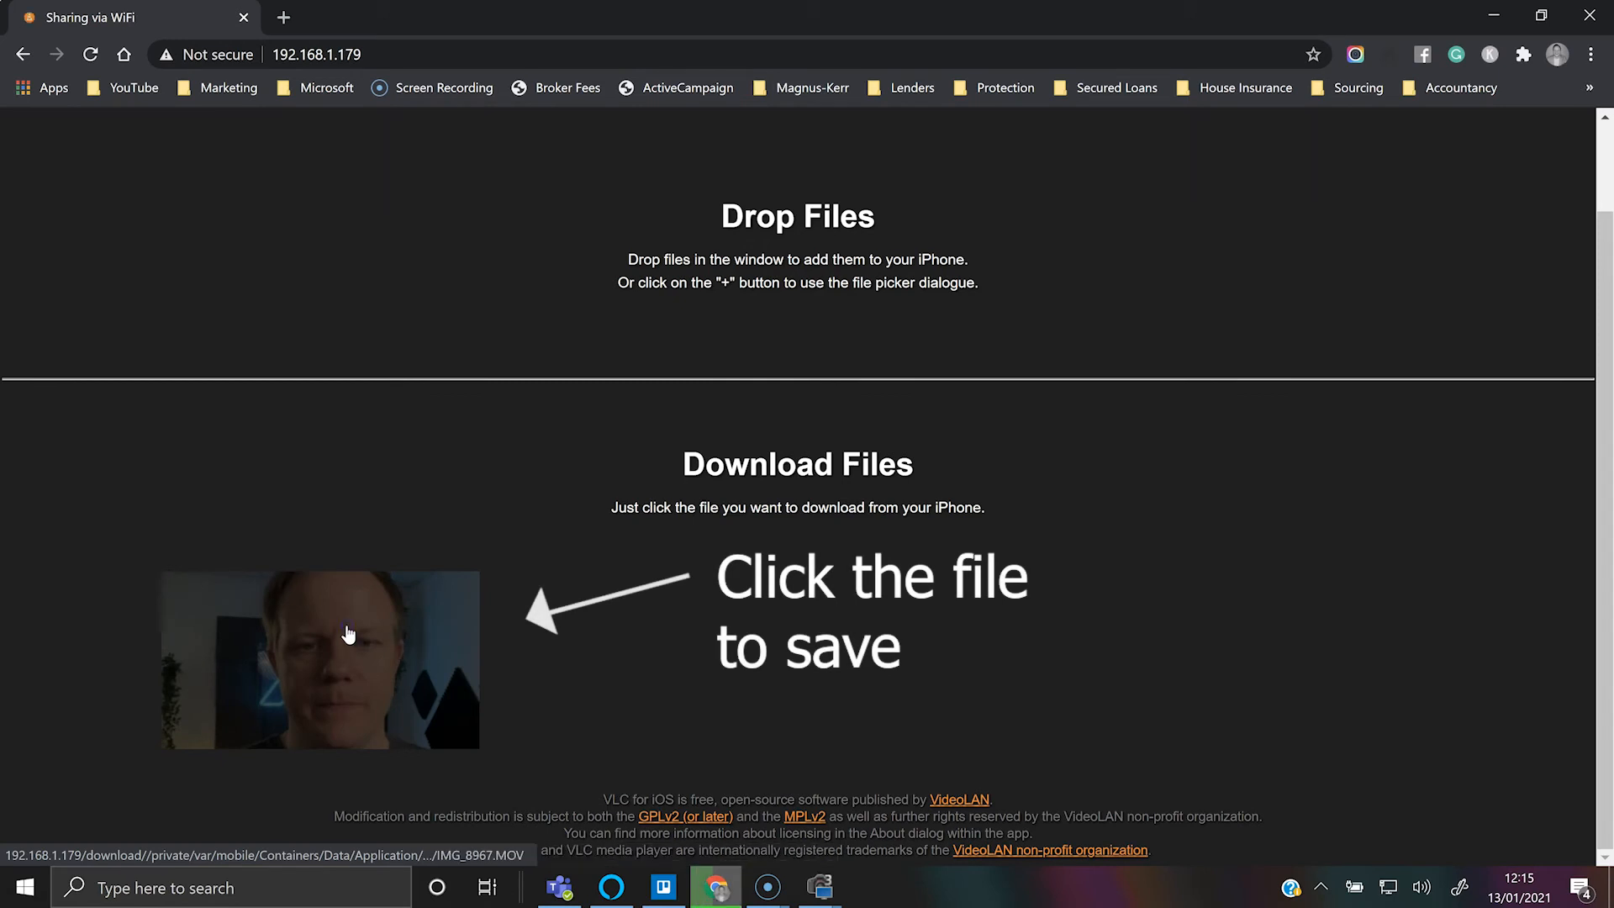
left_click(346, 632)
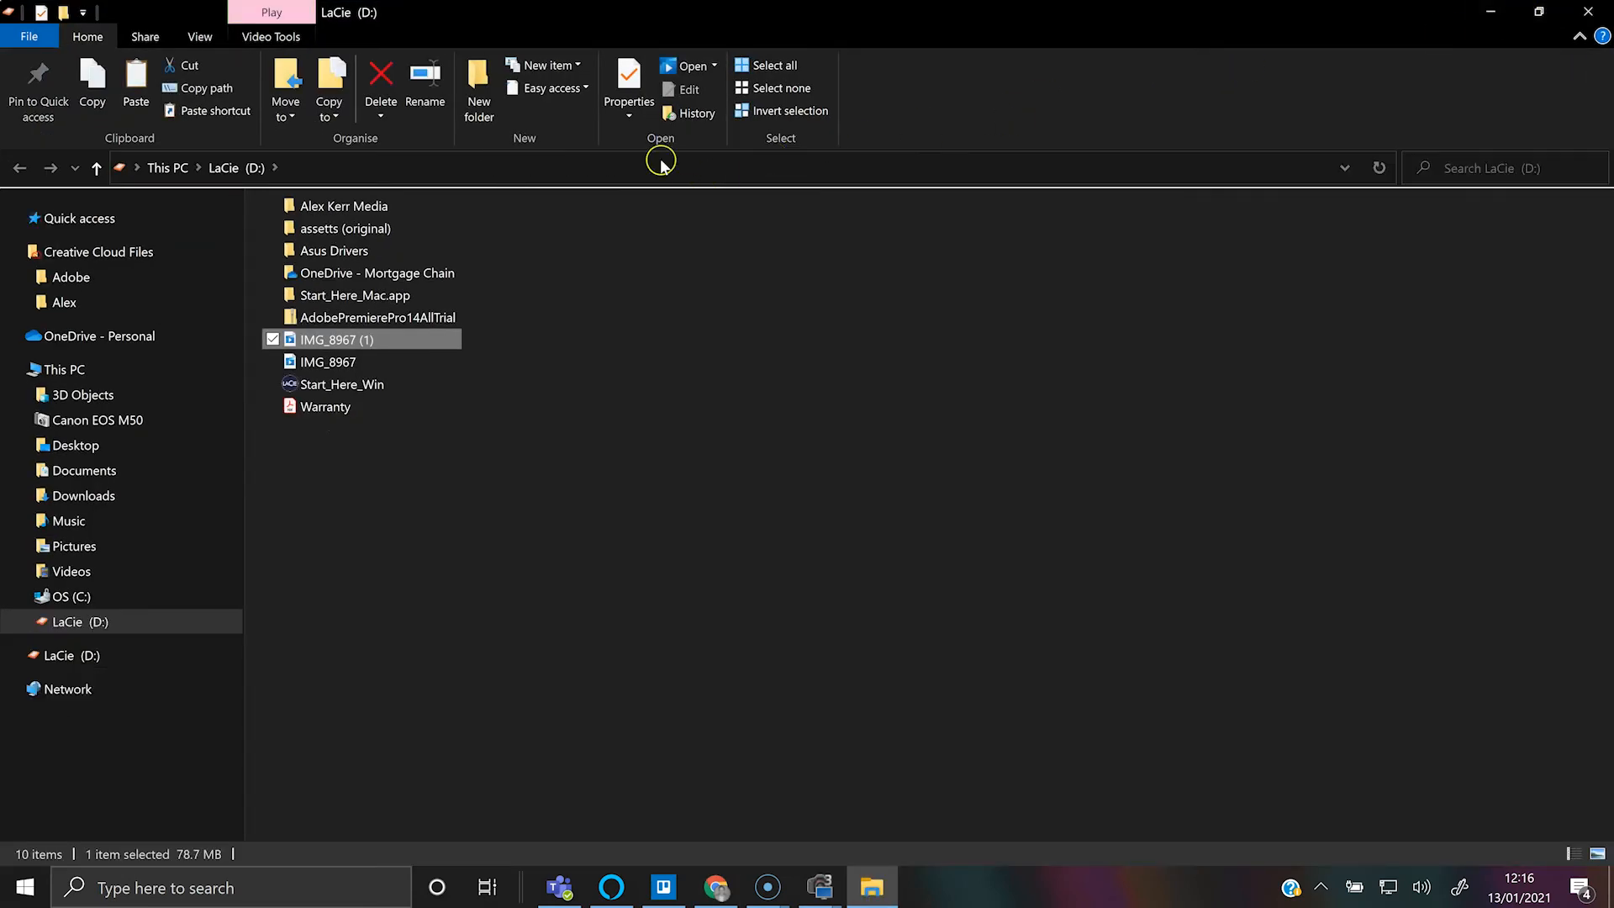
mouse_move(360, 338)
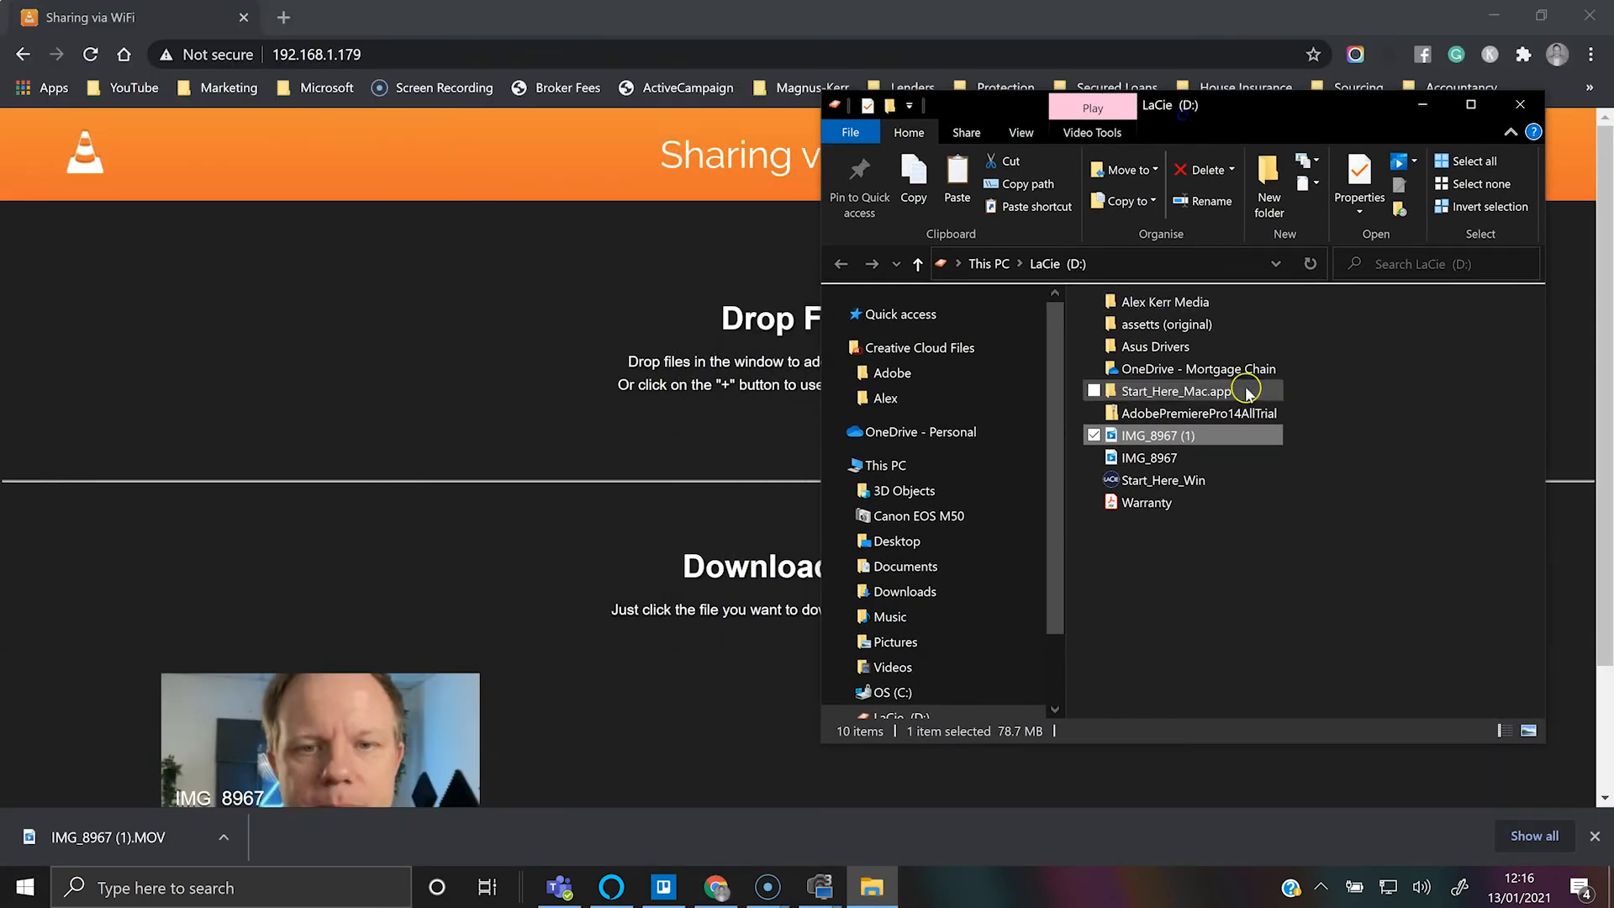
Locate the downloaded IMG_8967 (1) video on the LaCie (D:) drive.
type("test")
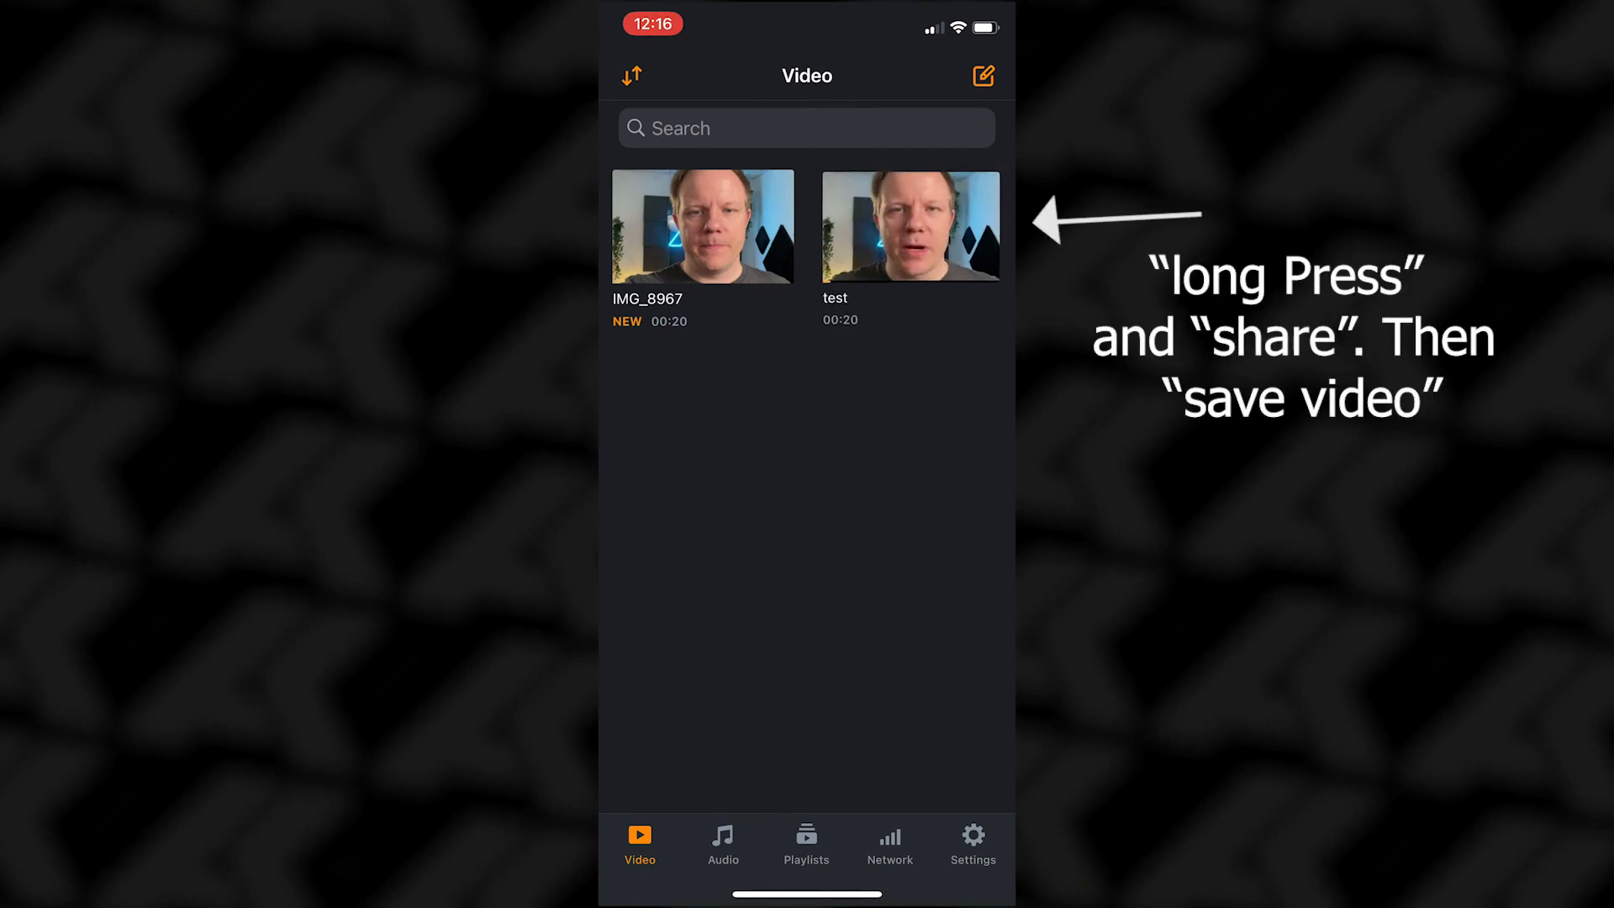
Bring up the share sheet for the 82.5 MB test video in VLC's Video tab.
left_click(909, 227)
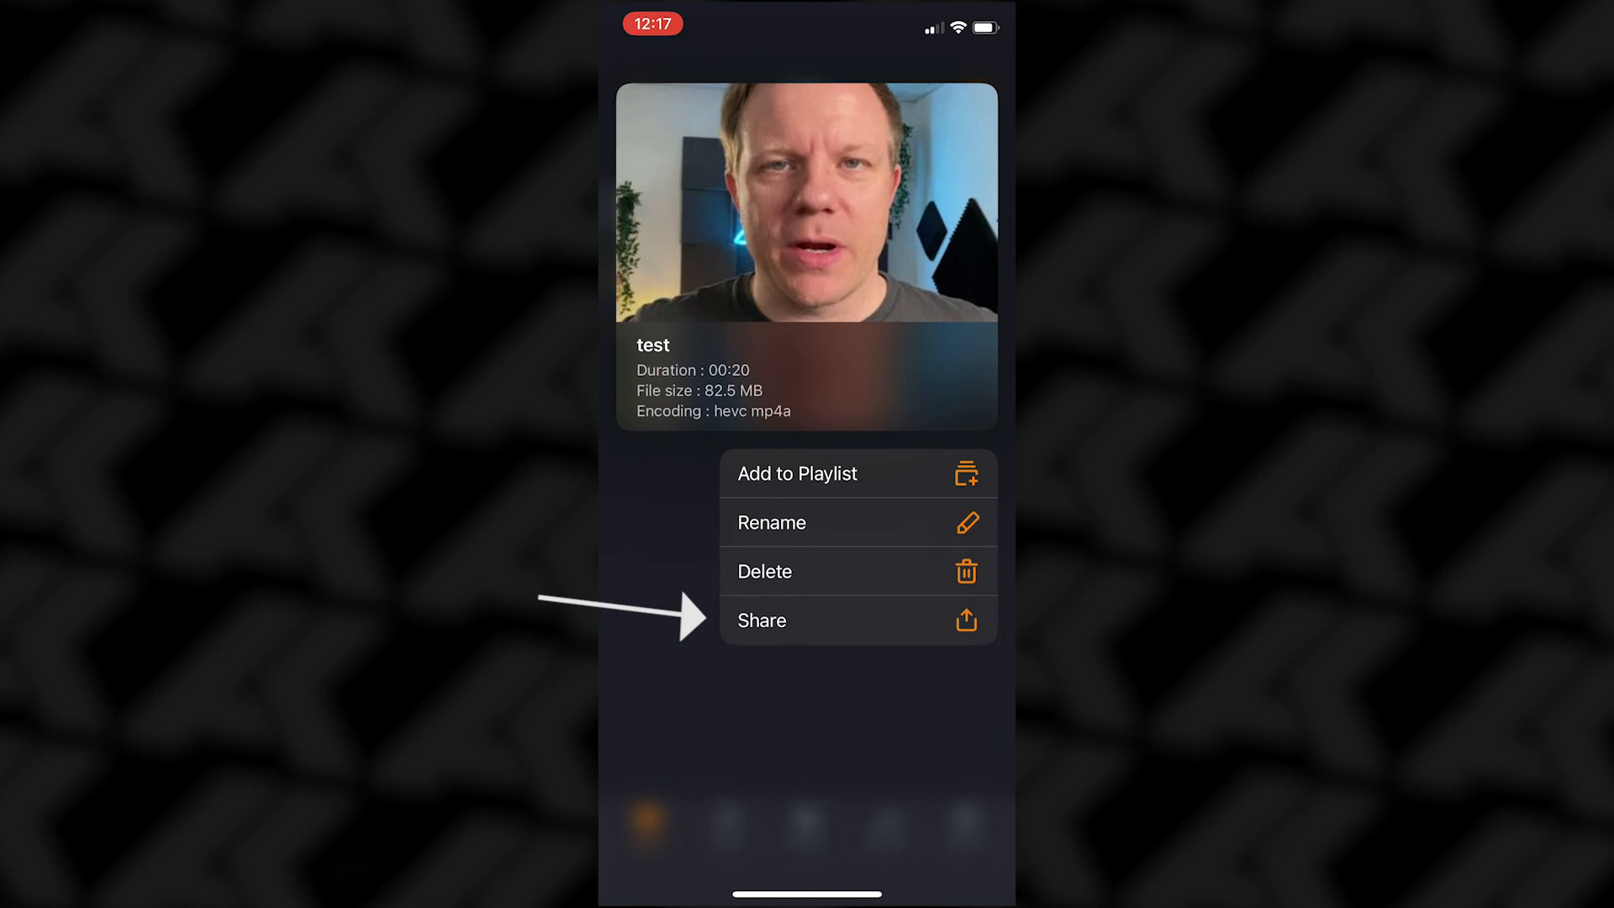
left_click(762, 620)
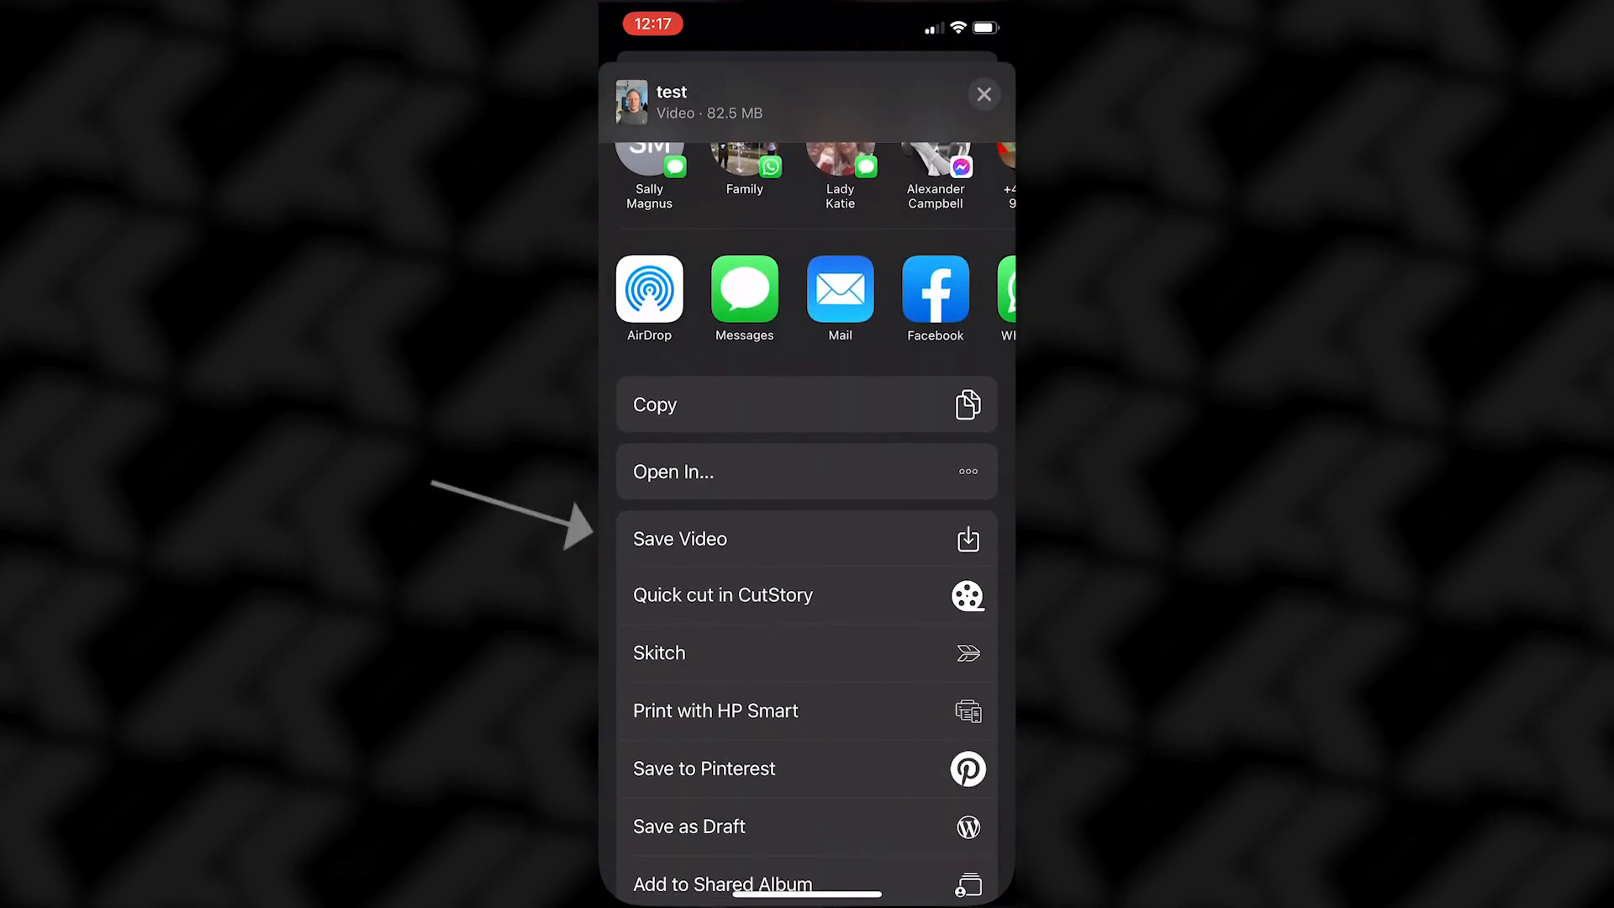